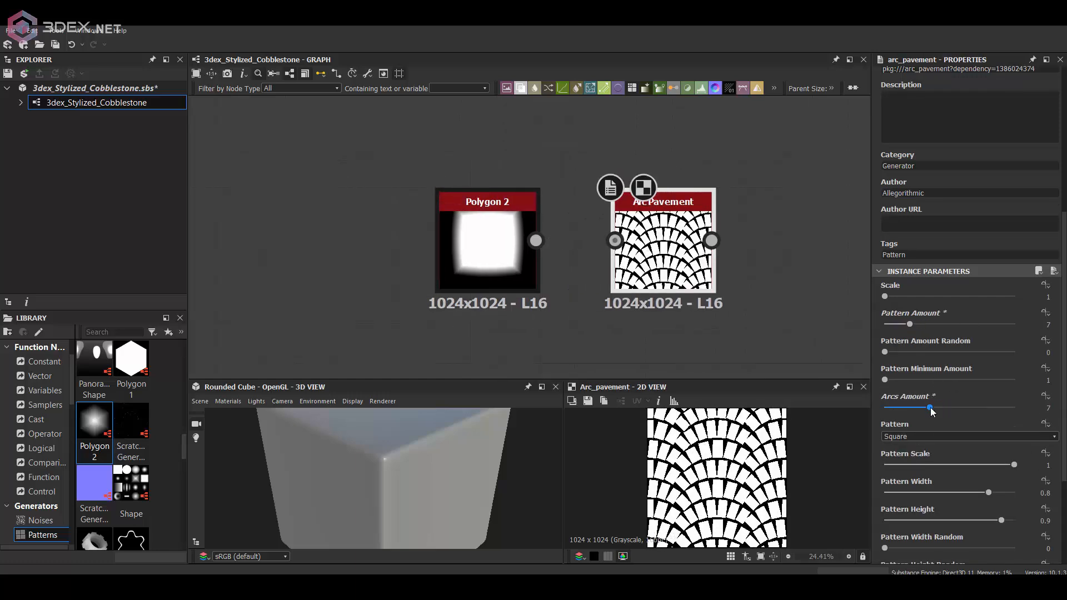
Set Arc Pavement's Pattern to Input Image and add slight width and height randomness
click(965, 435)
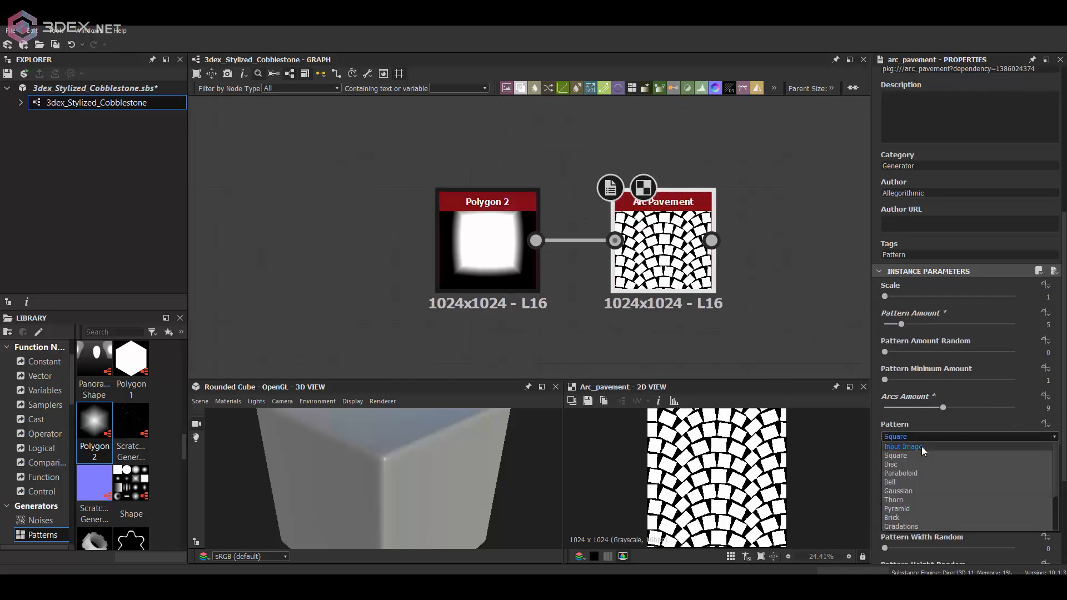
click(904, 447)
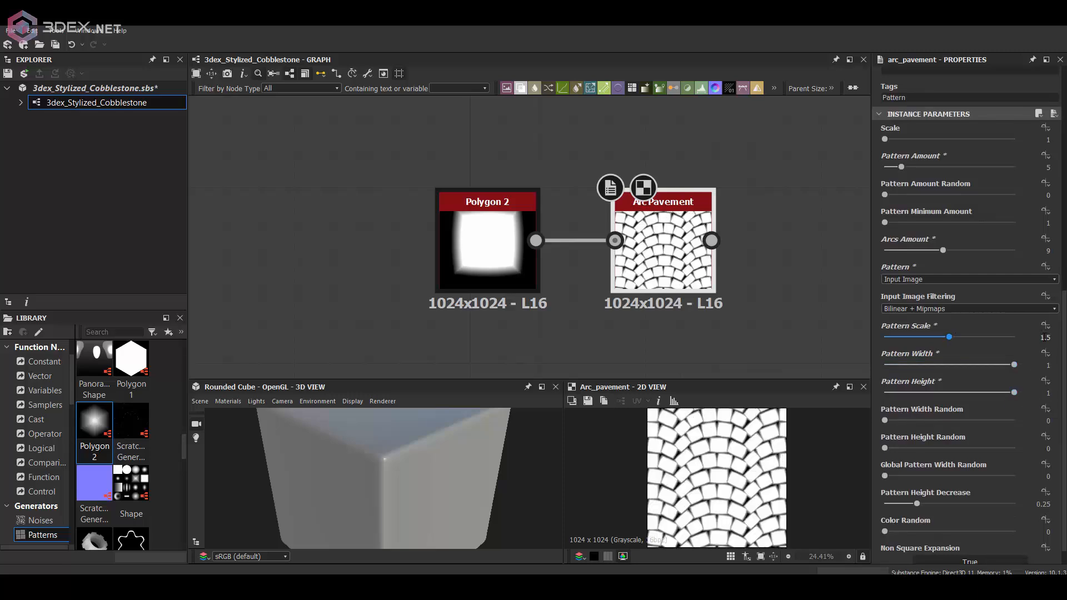
drag(885, 448, 899, 448)
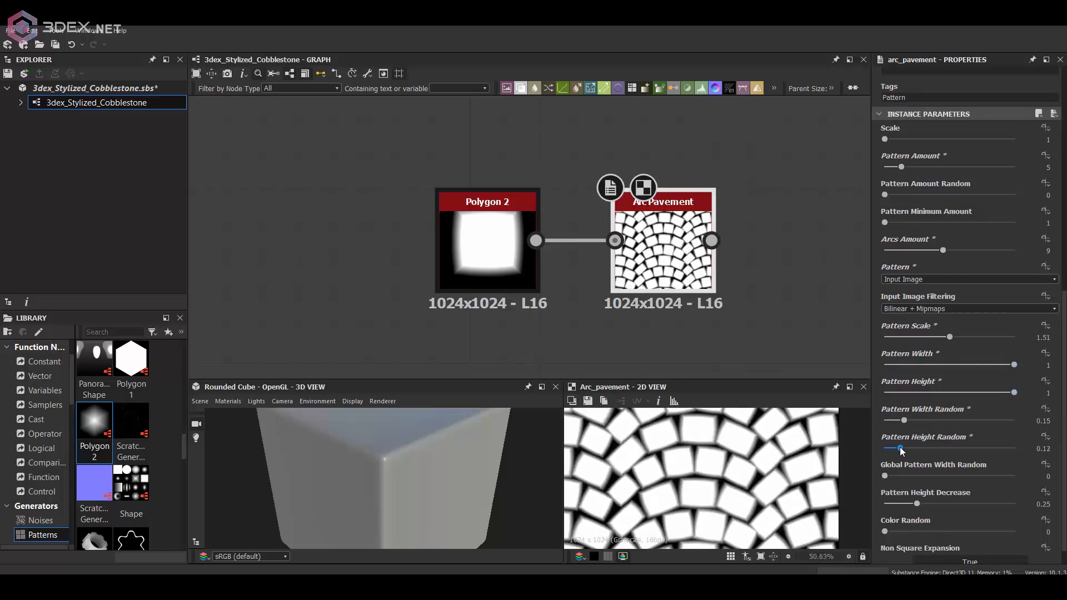
drag(886, 454, 907, 454)
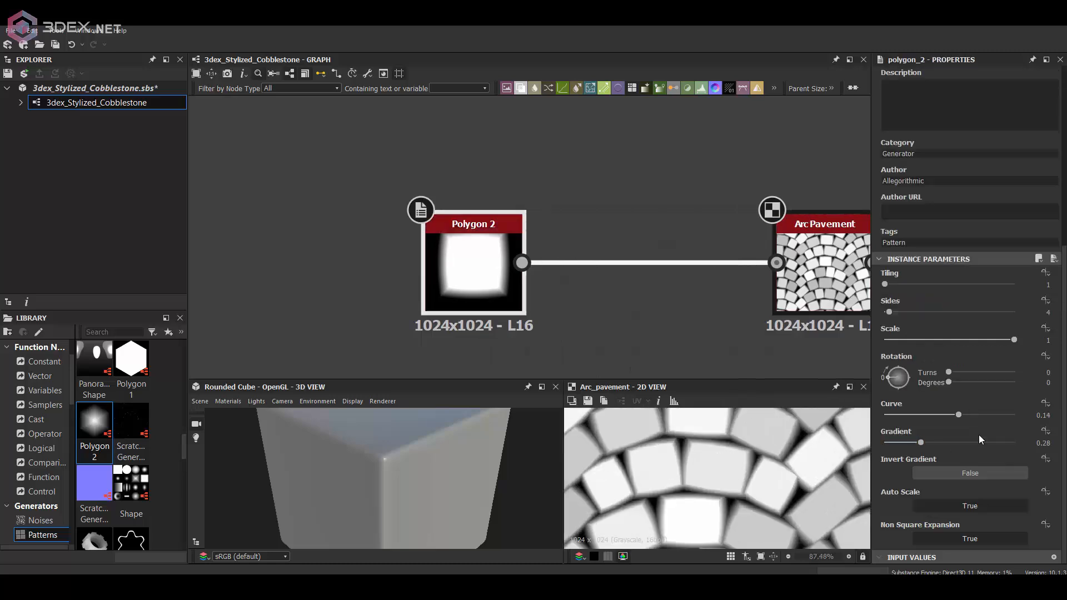
Bulge Polygon 2's sides a bit more and adjust its edge gradient softness
drag(960, 443, 920, 442)
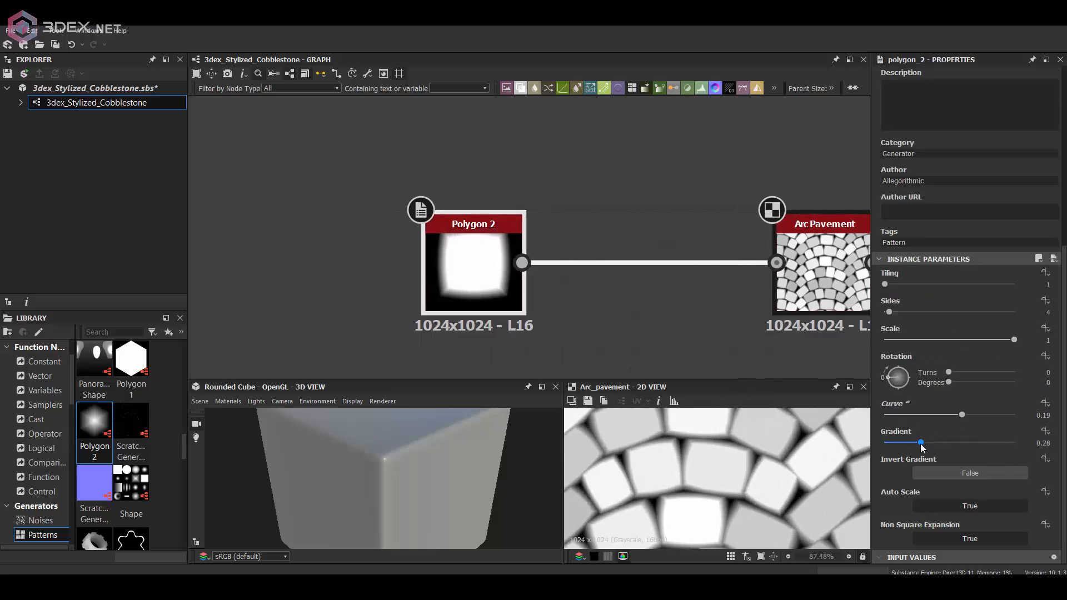
drag(920, 441, 930, 441)
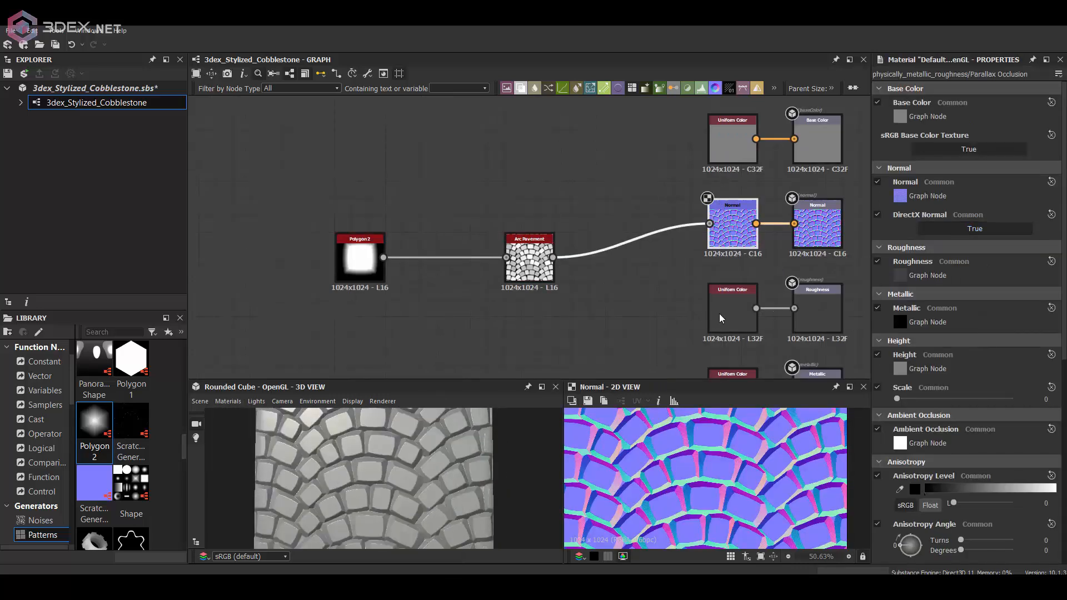
Add a Histogram Scan node, set the new Blend to Min (Darken), and duplicate a node
text(his)
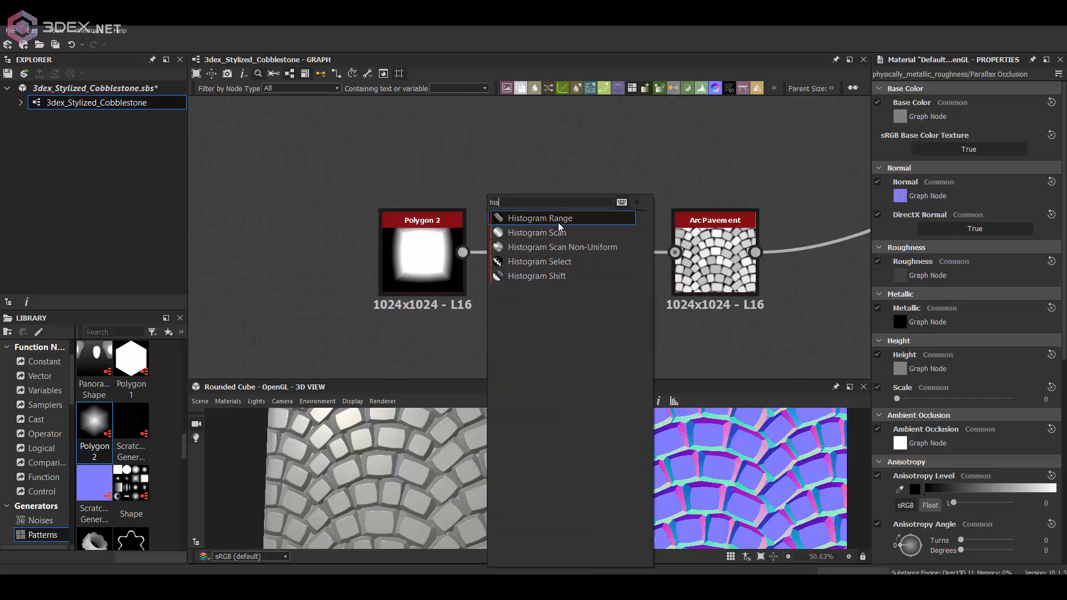
click(541, 232)
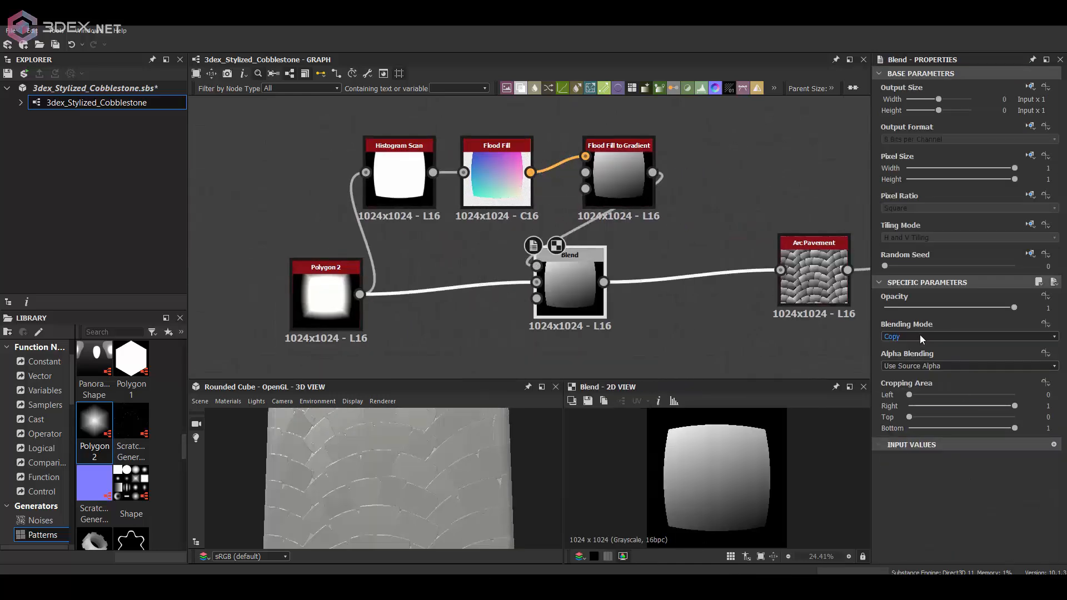
click(966, 335)
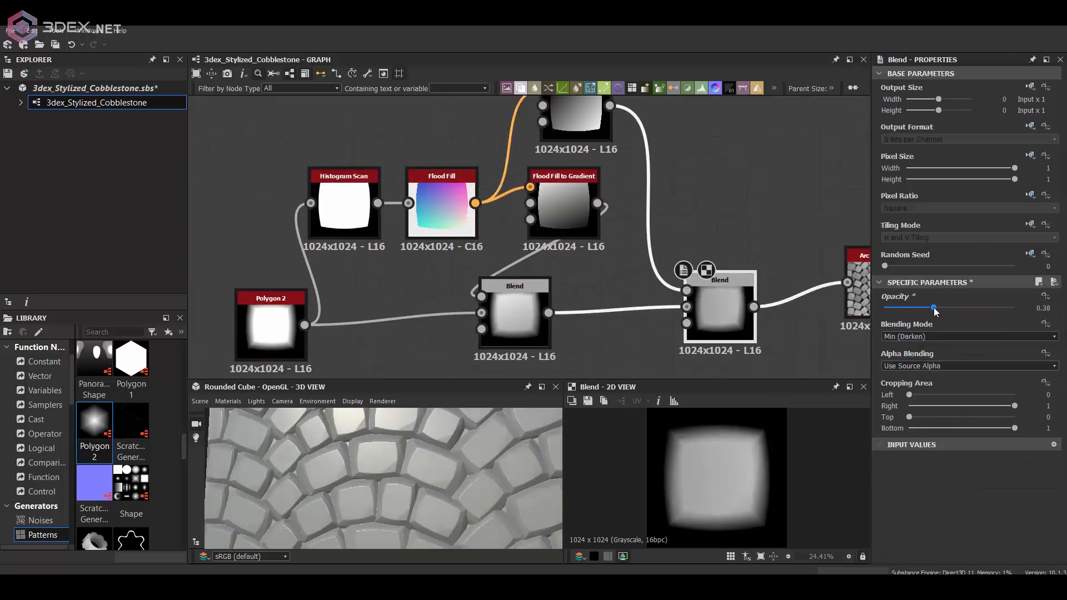
key(ctrl+d)
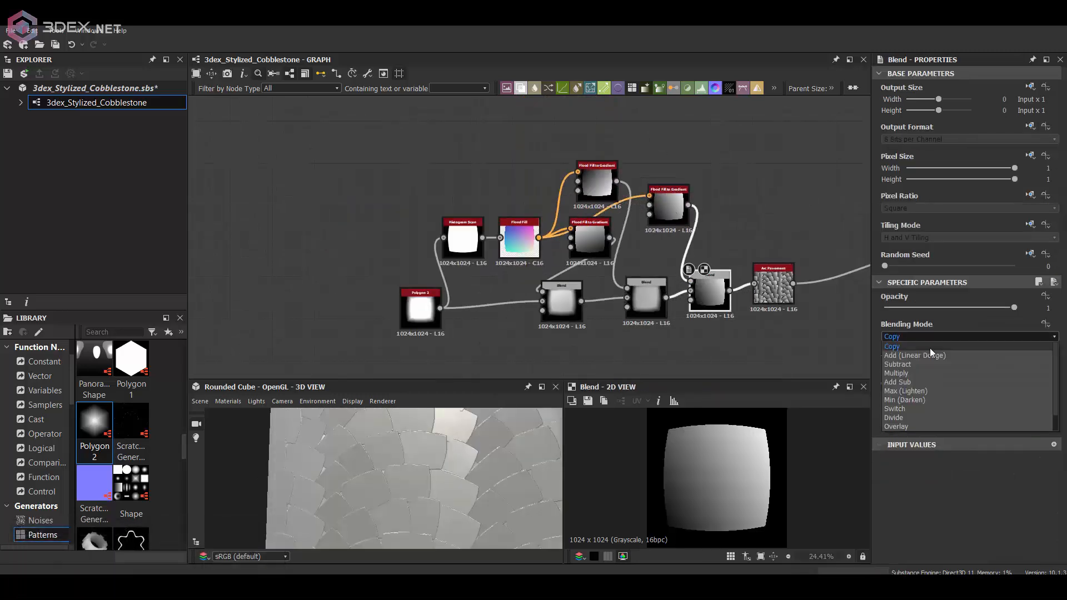
Try subtract and lighten blend modes, then rotate the second gradient's angle
click(898, 365)
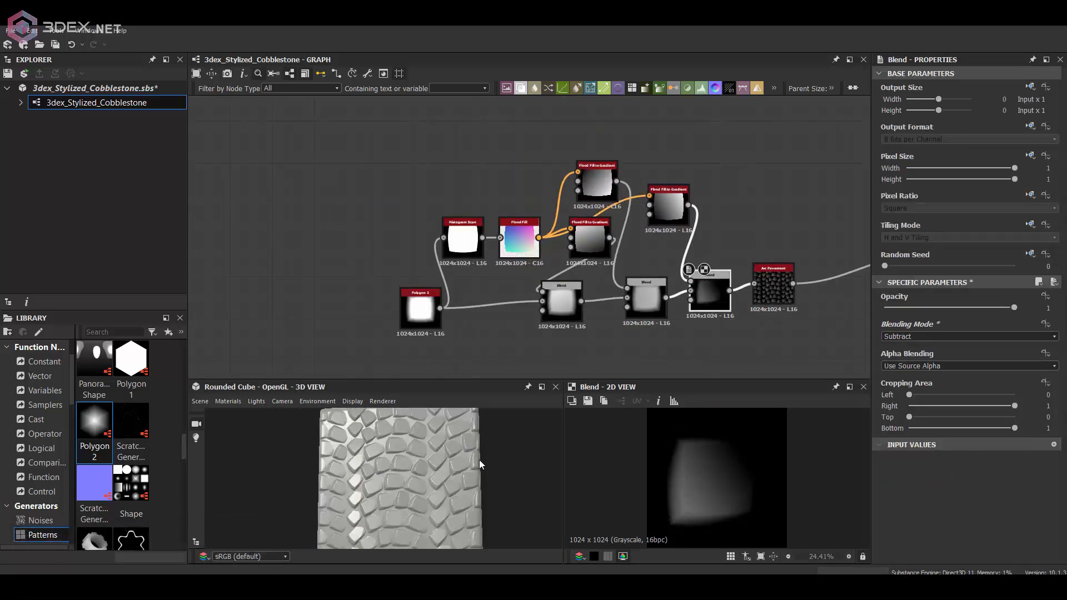
click(965, 336)
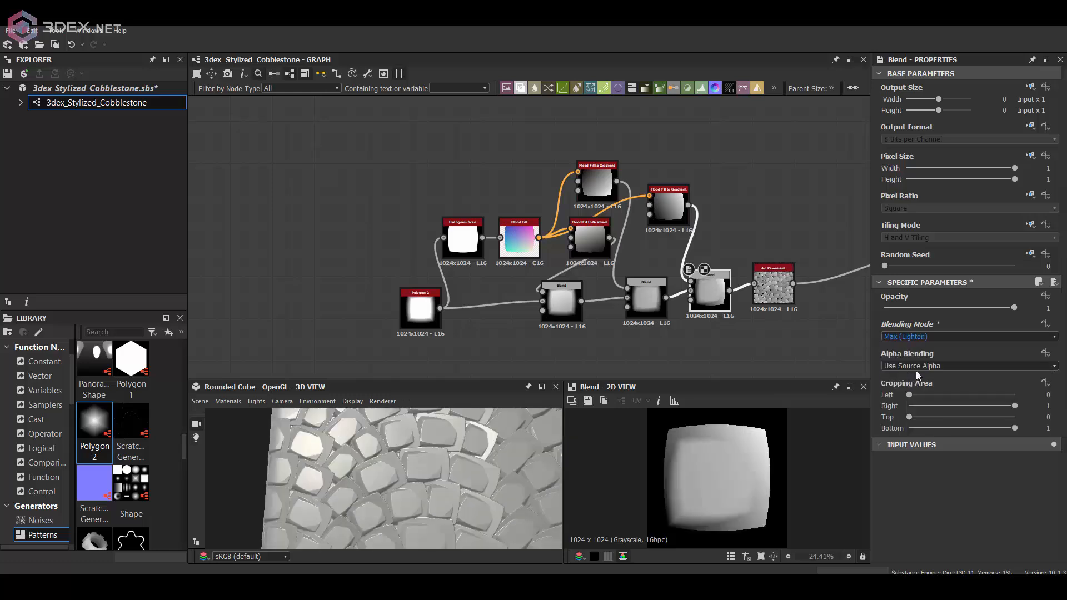
click(668, 204)
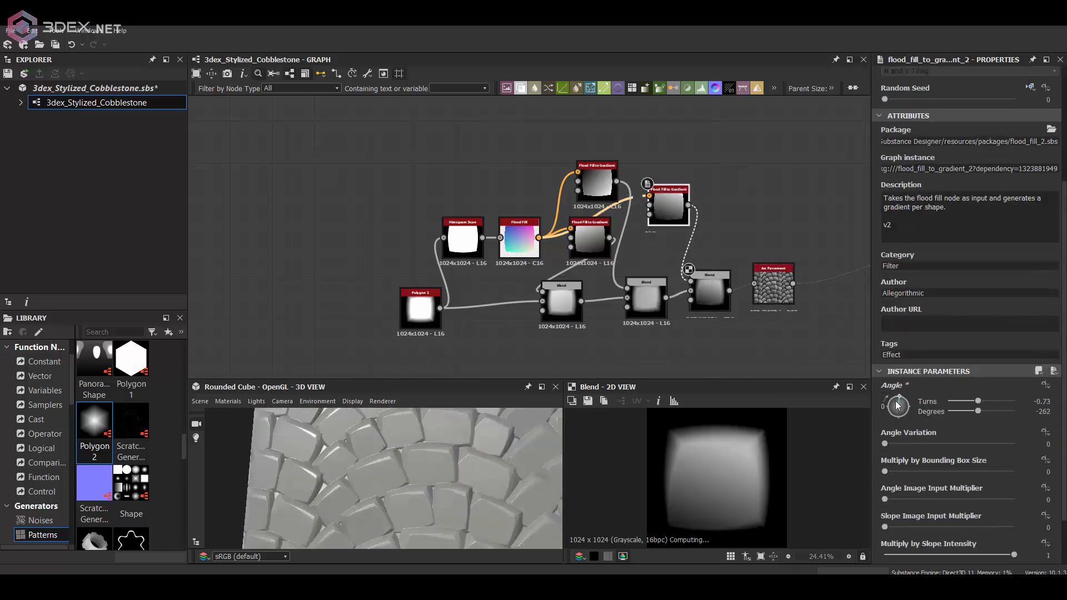
drag(896, 405, 895, 408)
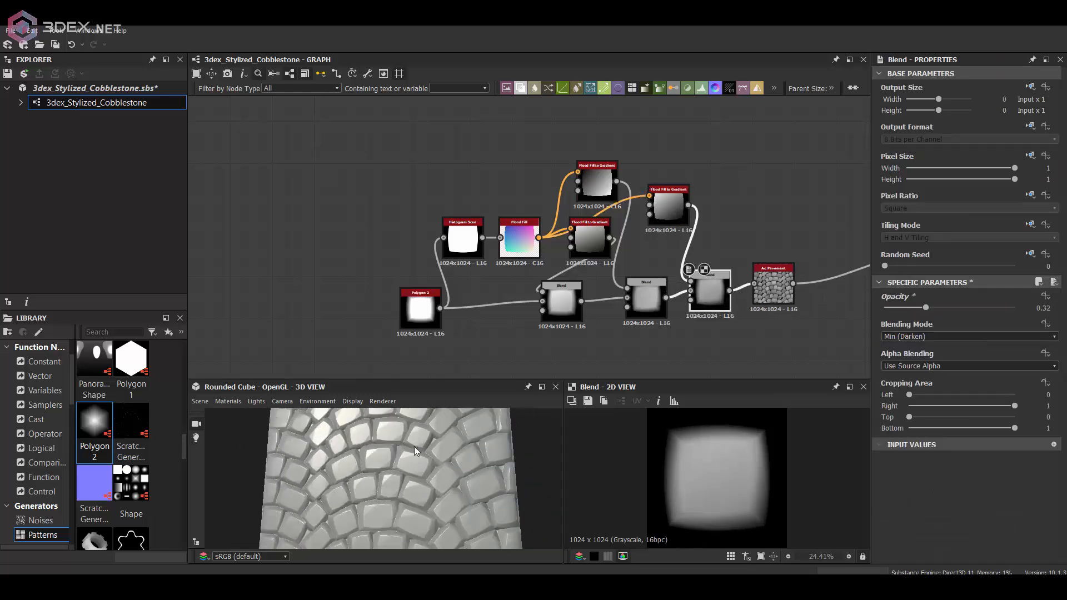
Randomize Arc Pavement's stones per arc and lower the darken Blend opacity to about 0.12
click(772, 282)
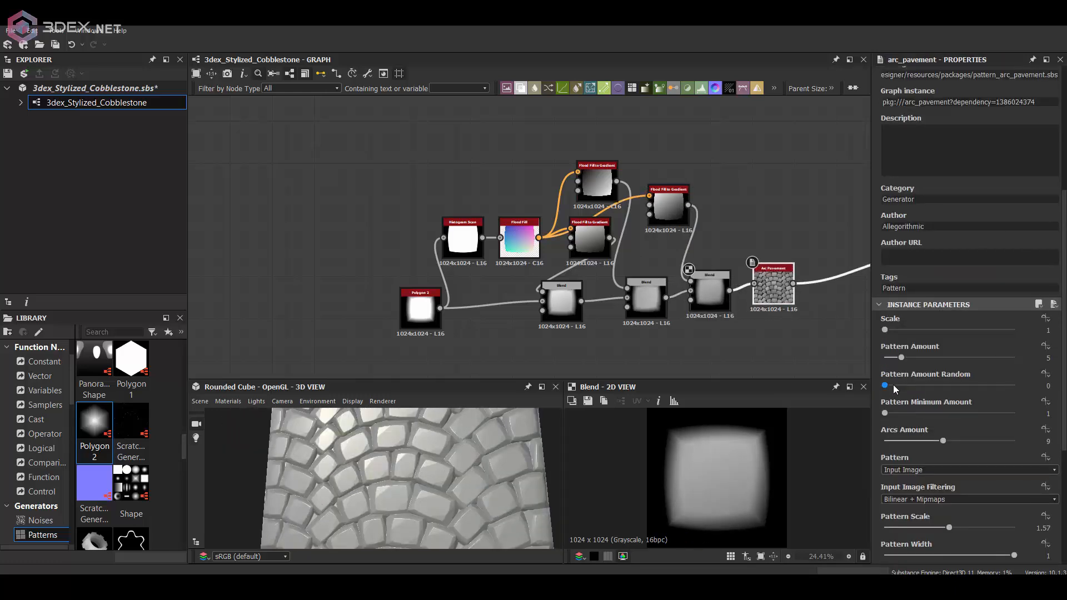
drag(885, 384, 932, 384)
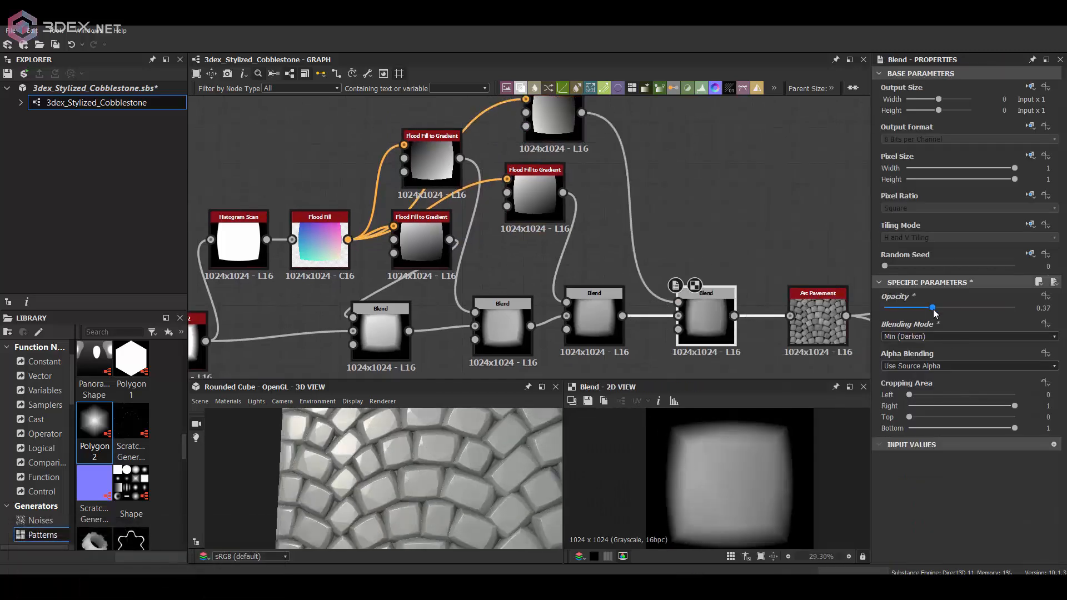
drag(933, 308, 900, 308)
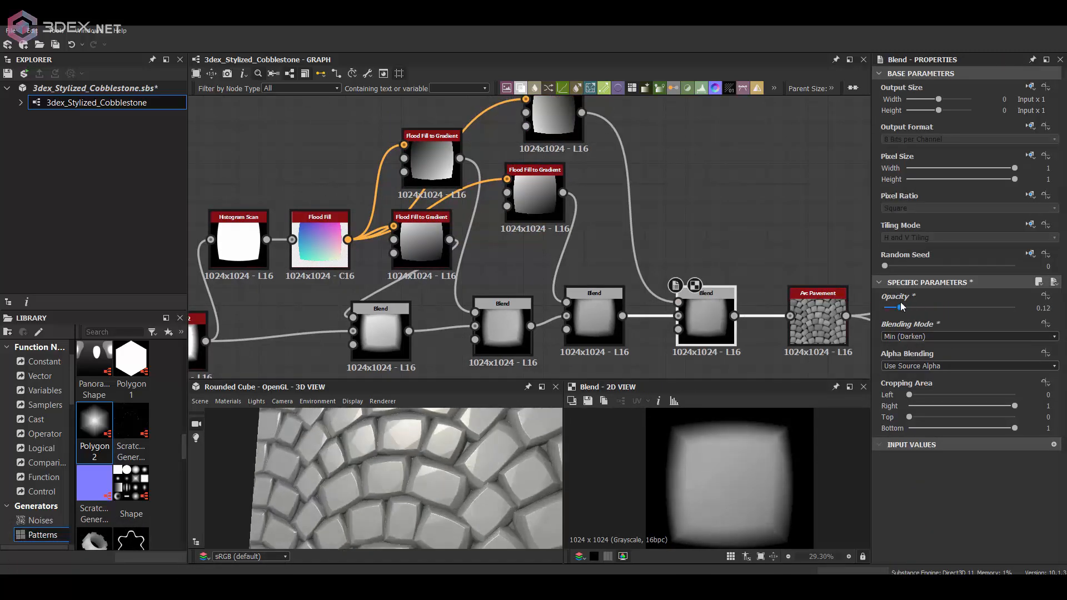
drag(898, 308, 934, 308)
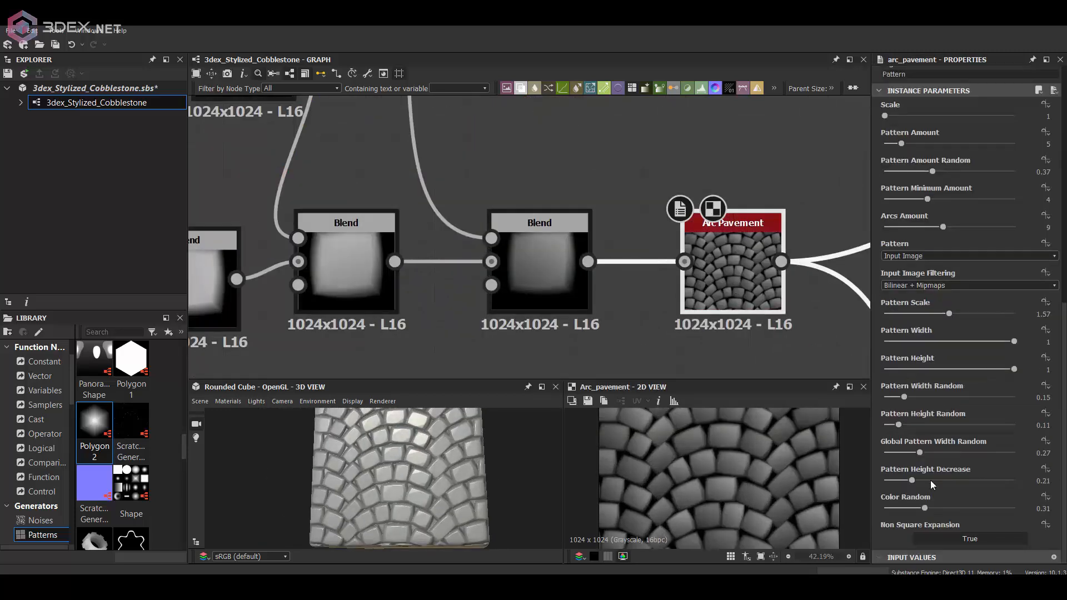
Raise Arc Pavement's Color Random, enlarge Pattern Scale slightly and reduce Pattern Height Random
drag(905, 508, 936, 508)
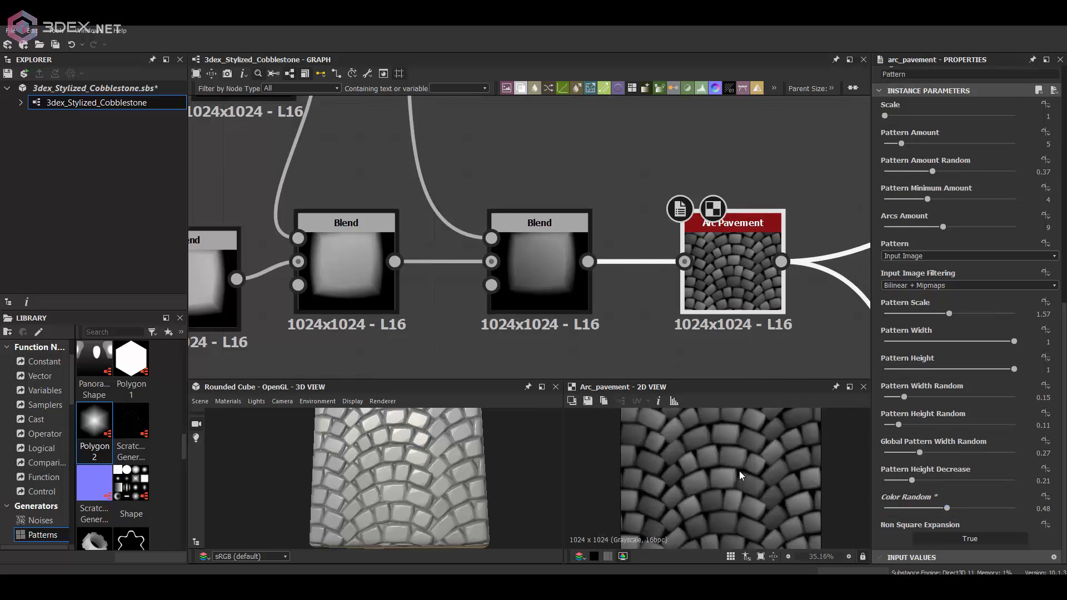
drag(950, 314, 952, 313)
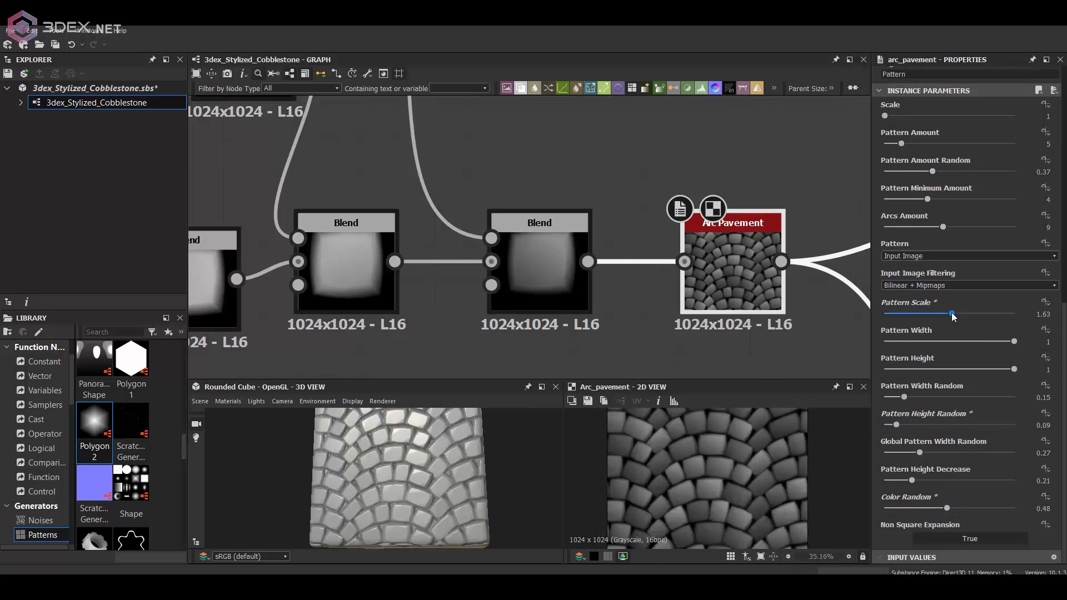
drag(953, 313, 950, 313)
text(per)
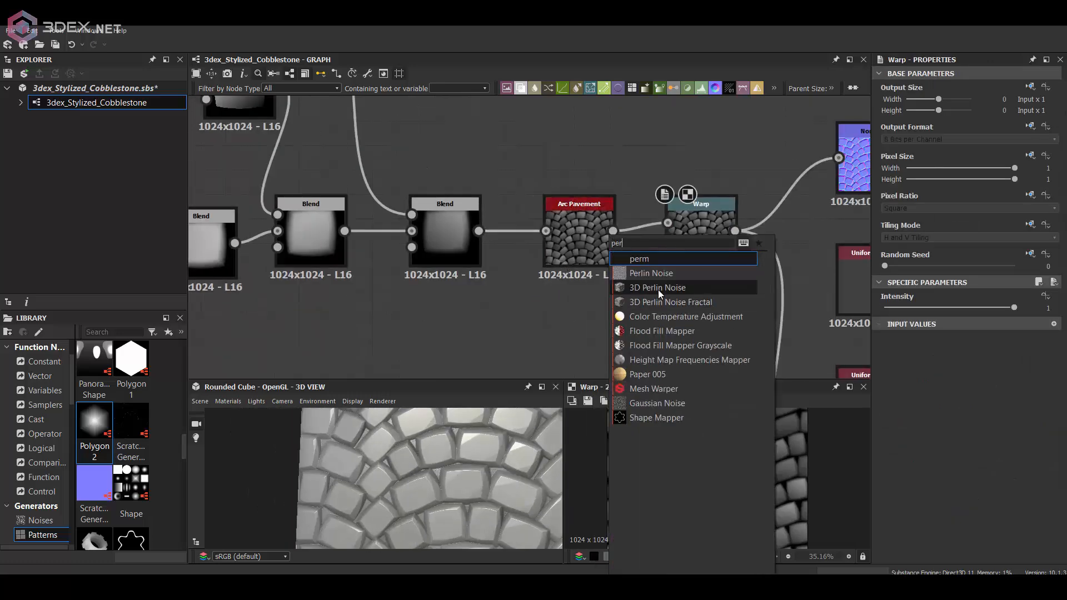
Add a Clouds 2 noise and set the slope-blur Blend to Add (Linear Dodge)
click(651, 273)
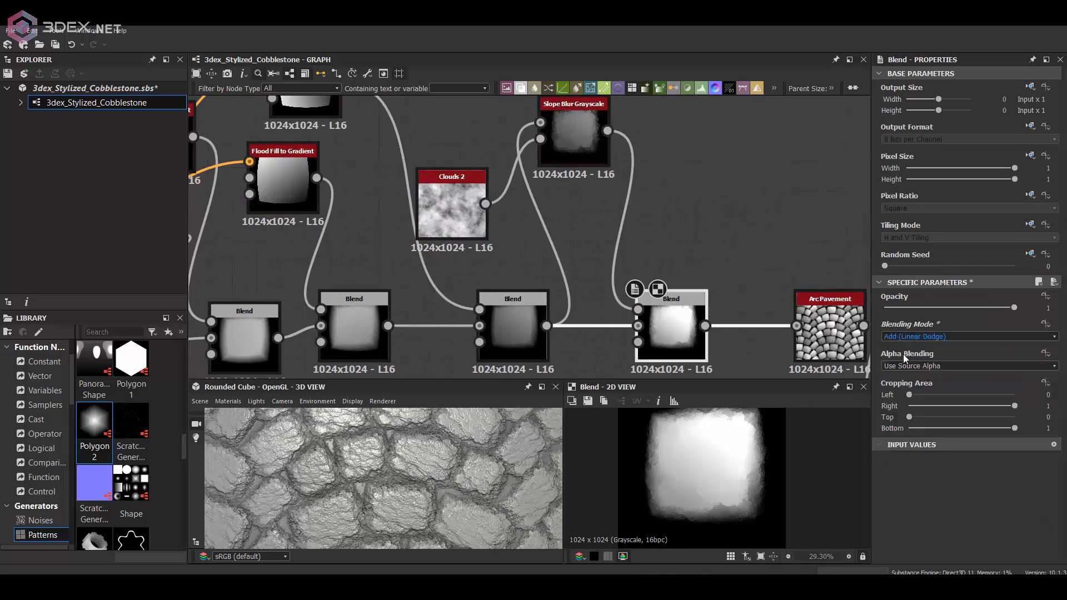
click(966, 336)
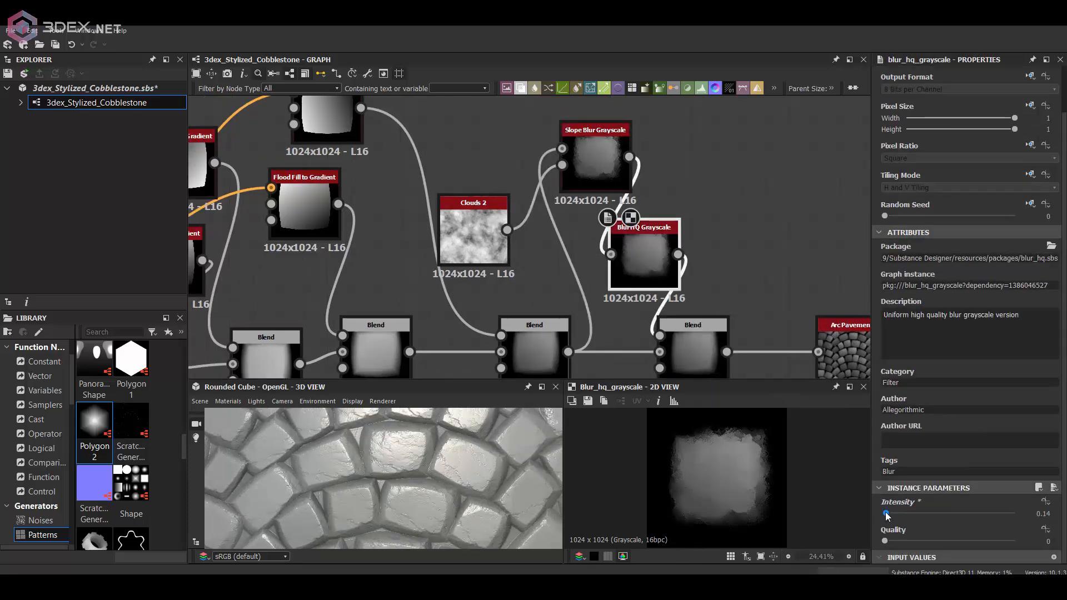
Set the Blur HQ Grayscale intensity to about 0.14
drag(886, 514, 899, 513)
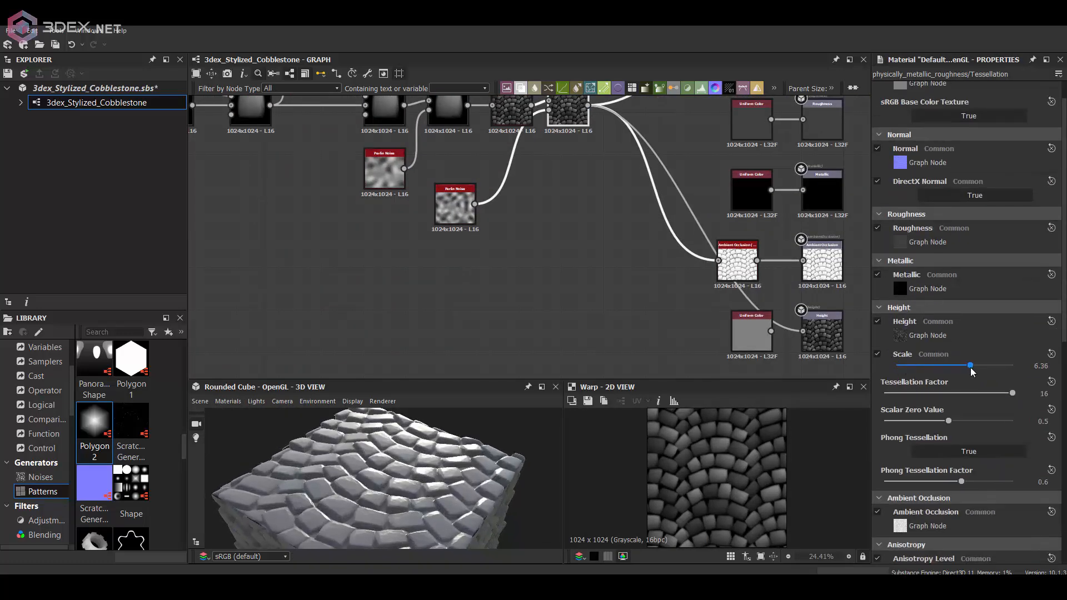
Raise the material Height Scale to about 6.5 and show it on a hi-res plane
drag(969, 366, 975, 366)
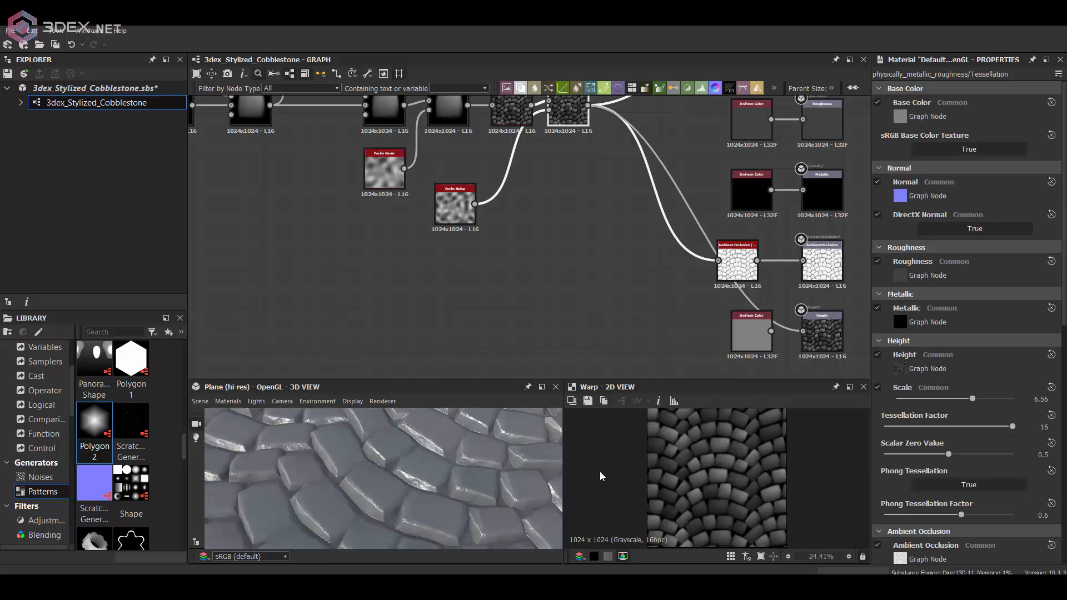
click(611, 212)
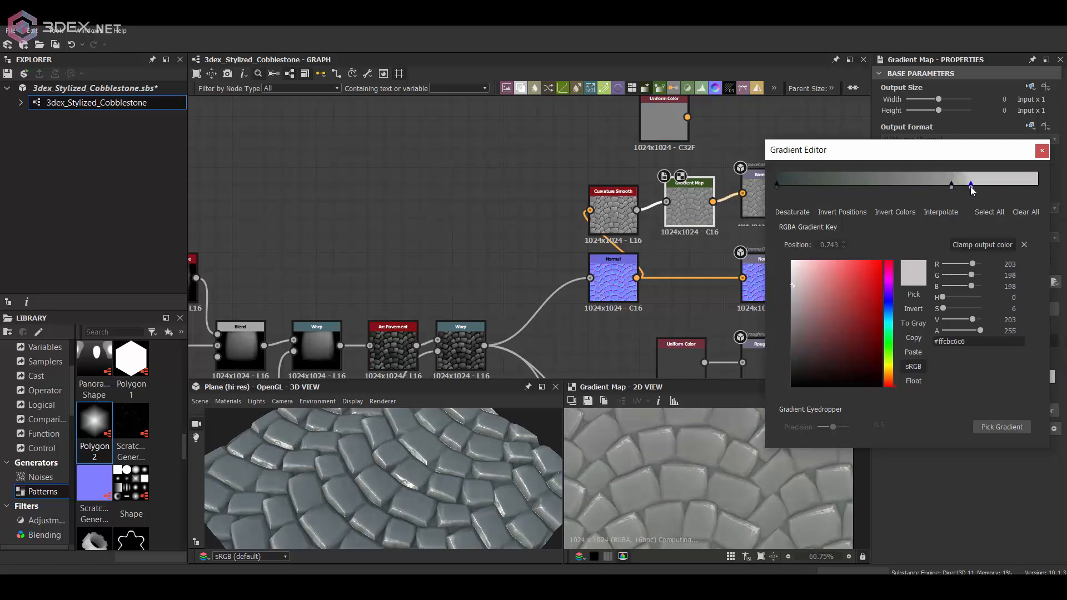
Move the light grey gradient key from 0.743 to about 0.774 and confirm
drag(971, 184, 978, 185)
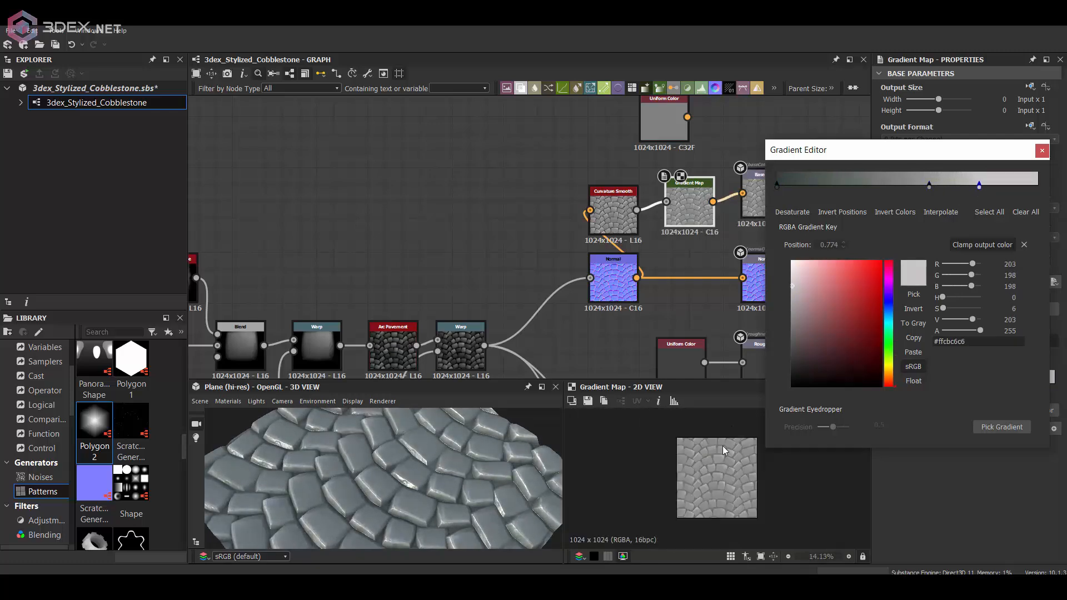
click(1042, 150)
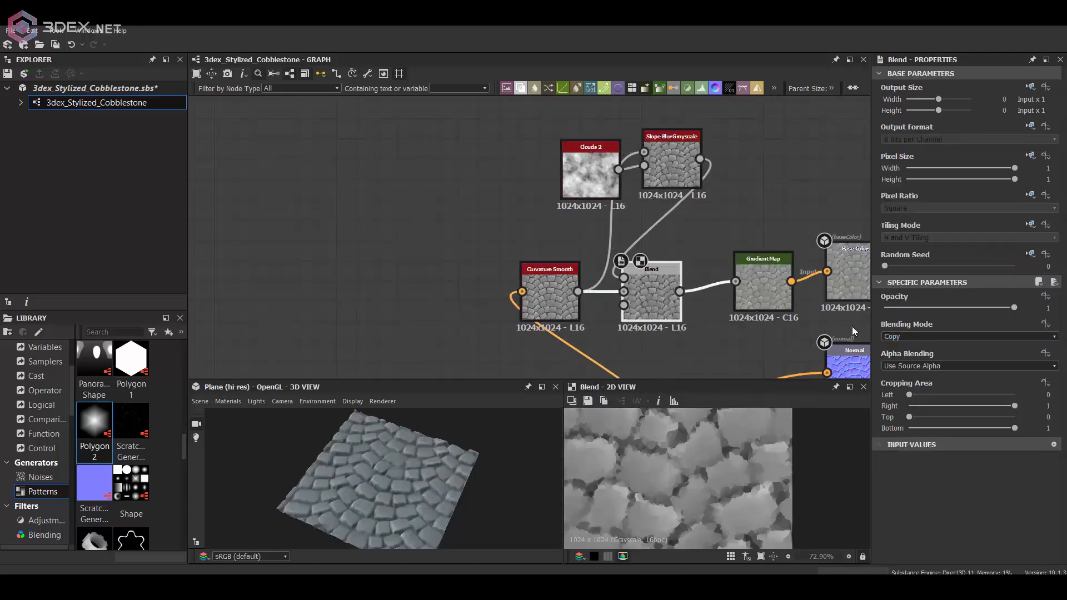
Recolour the Gradient Map keys to dark teal-green tones and save the package
click(966, 335)
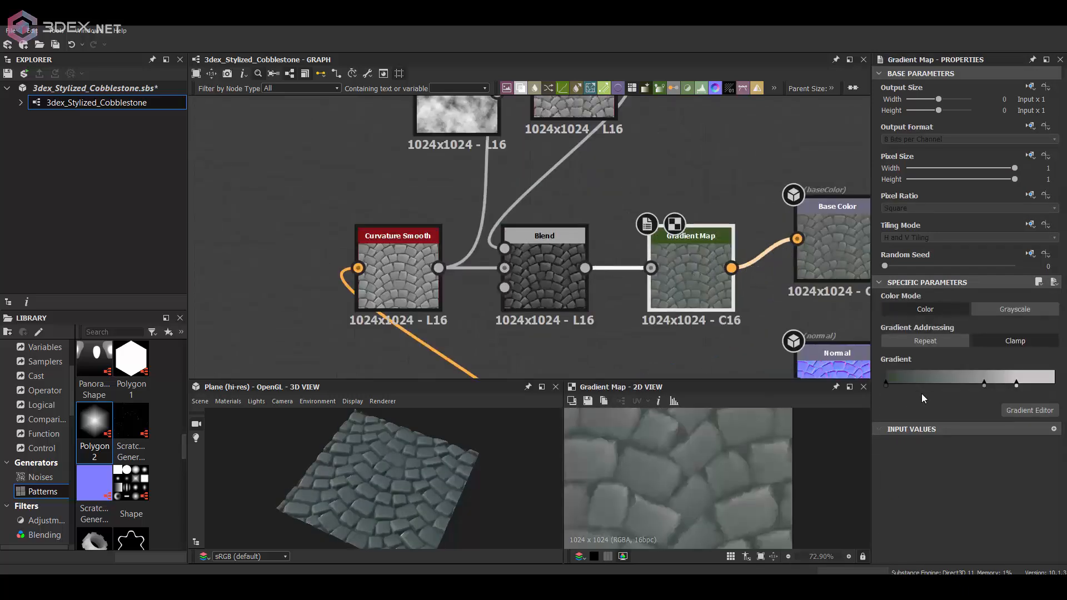
click(1029, 410)
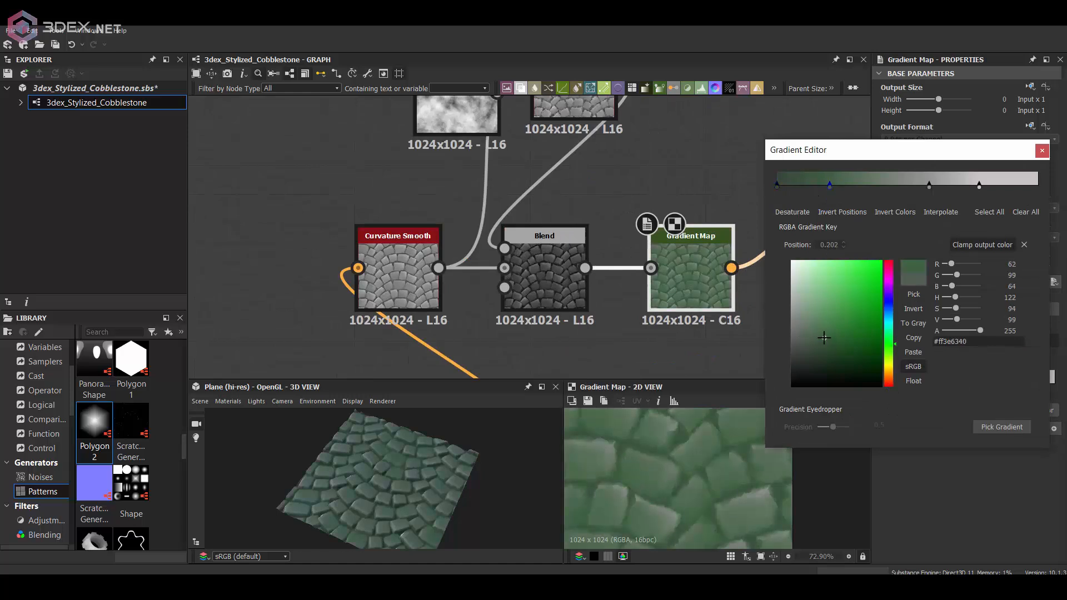
click(808, 331)
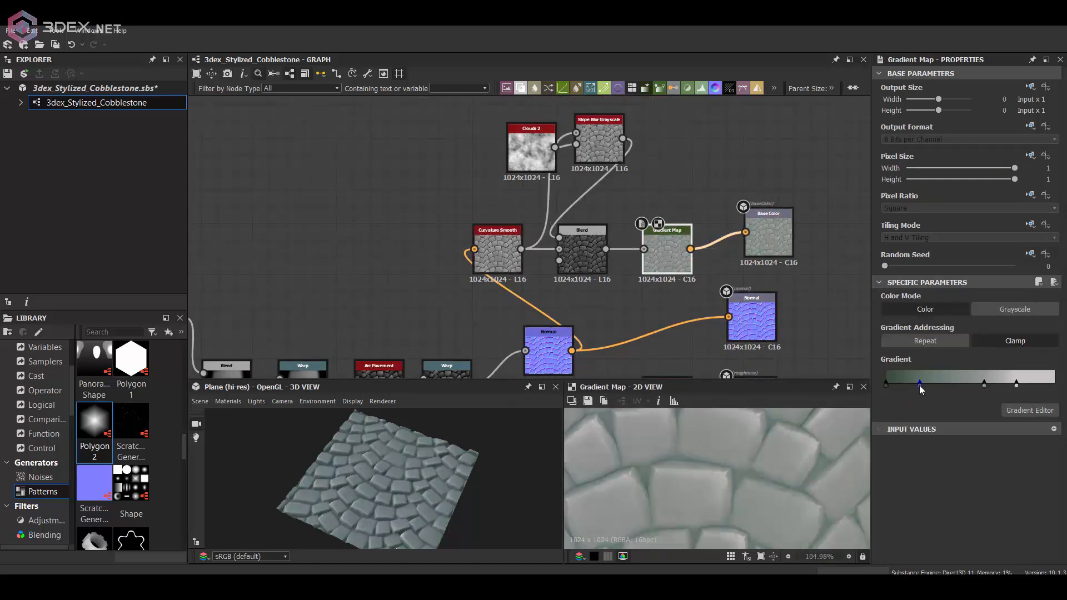
click(1029, 410)
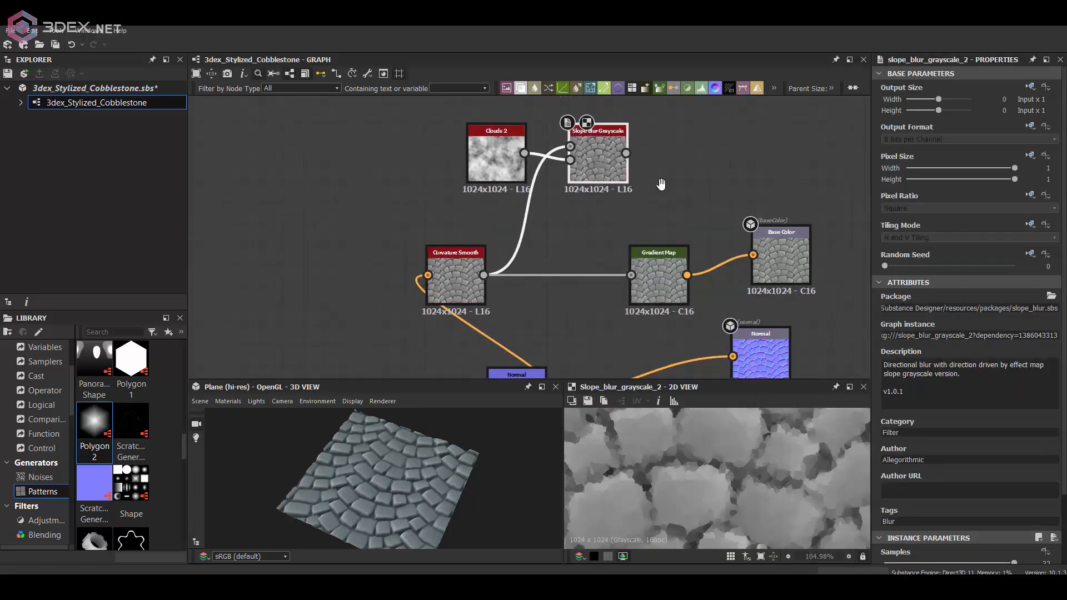
key(ctrl+s)
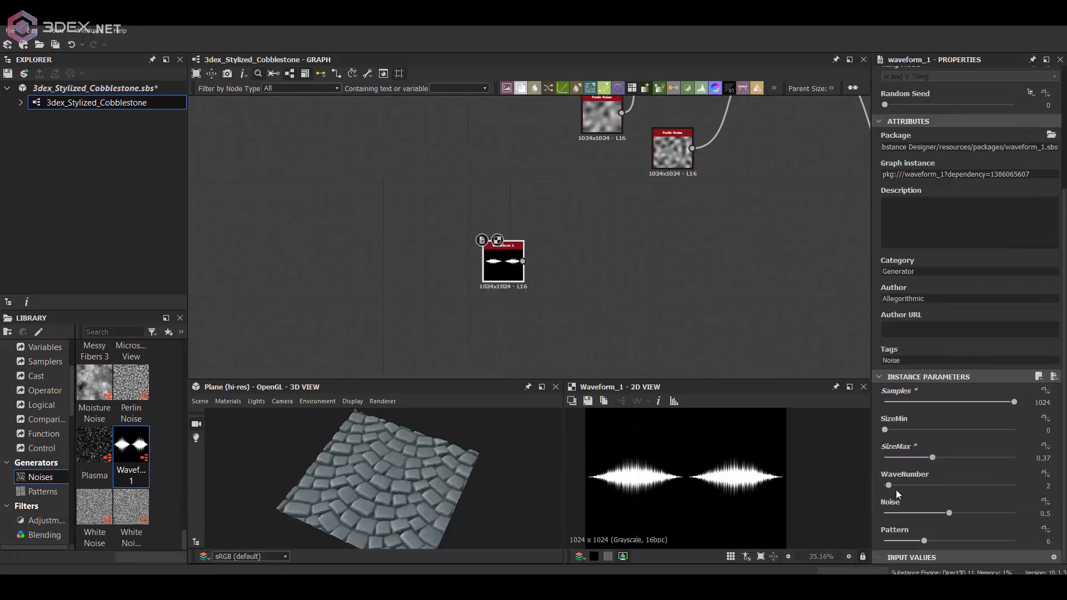
Shape Waveform 1 into a single leaf lobe and blend it with a linear gradient mask
drag(932, 456, 914, 457)
text(b)
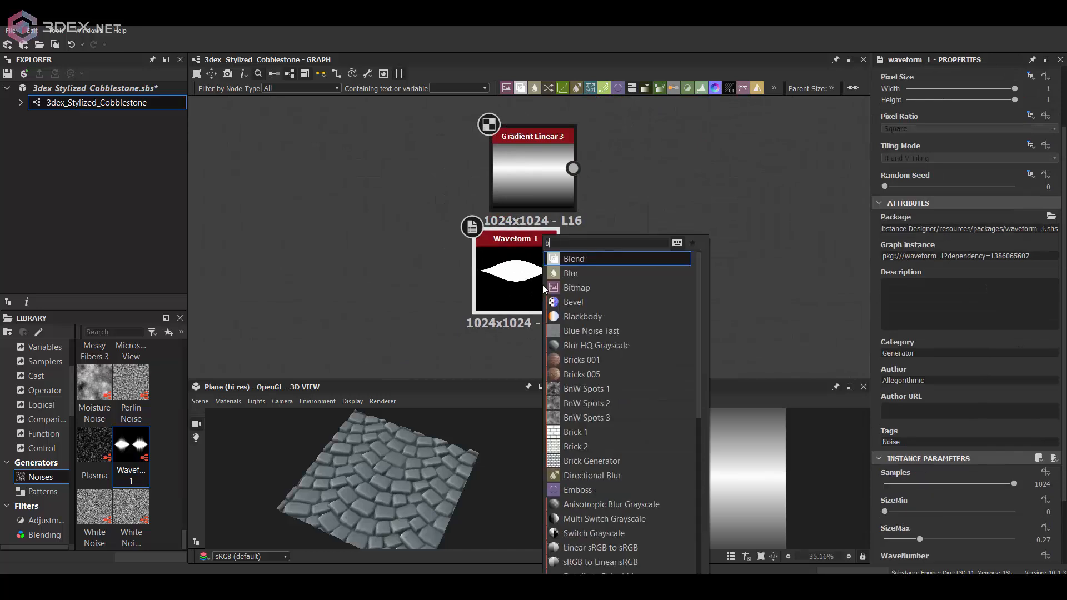
click(573, 259)
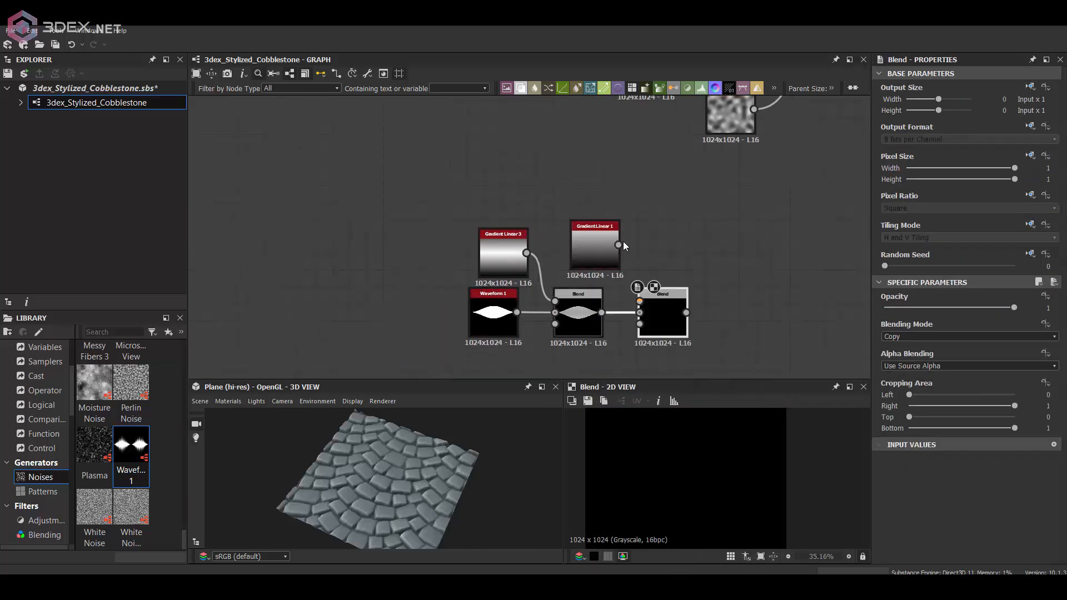
click(966, 336)
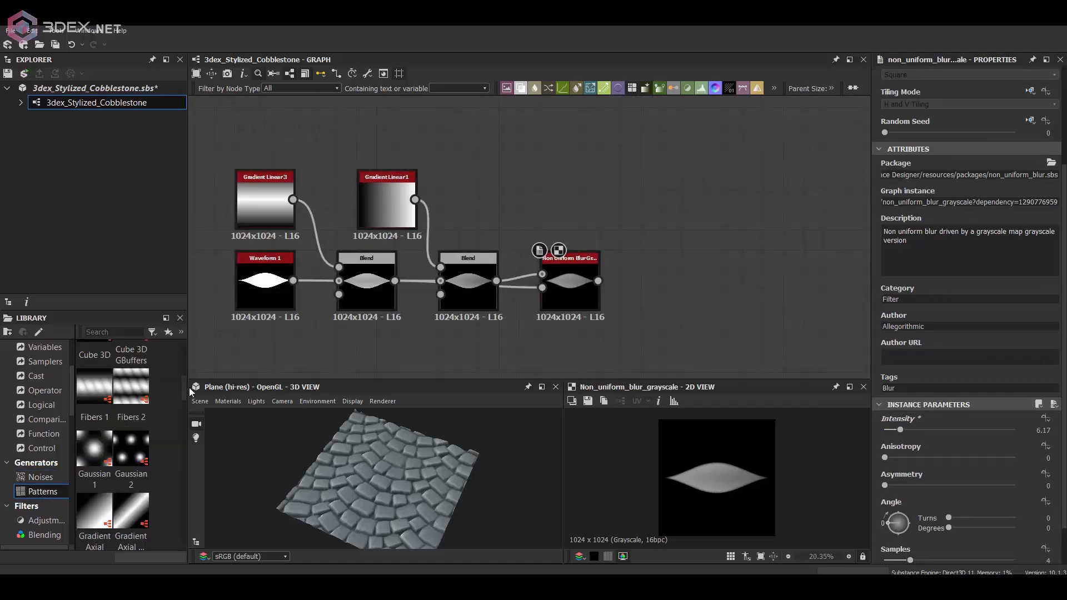
scroll(down, 3)
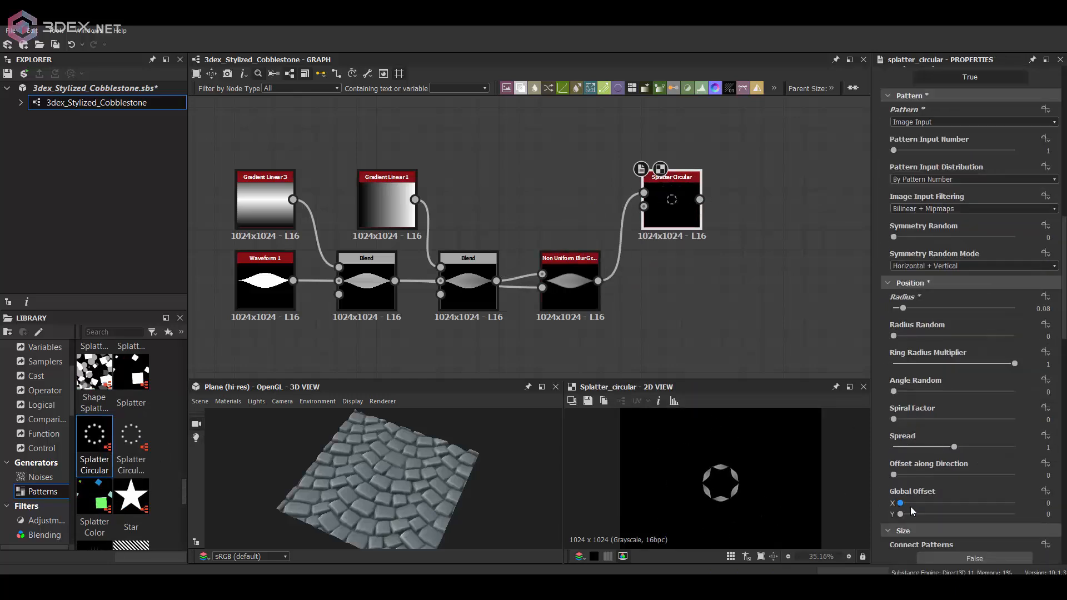
scroll(down, 3)
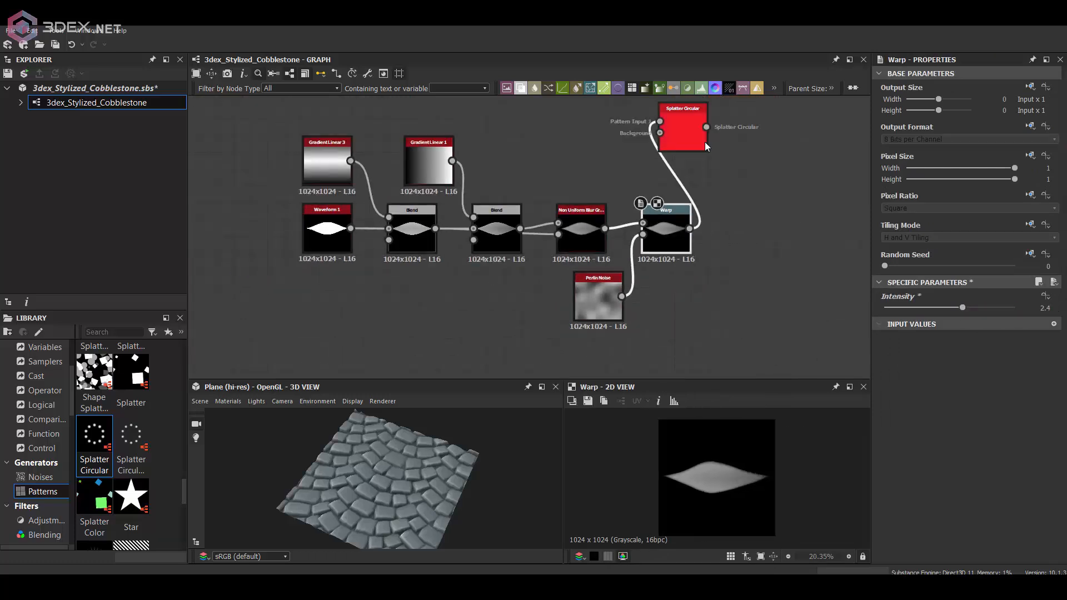
Wire the warped leaf into Splatter Circular to form a rosette feeding a Tile Sampler
click(682, 128)
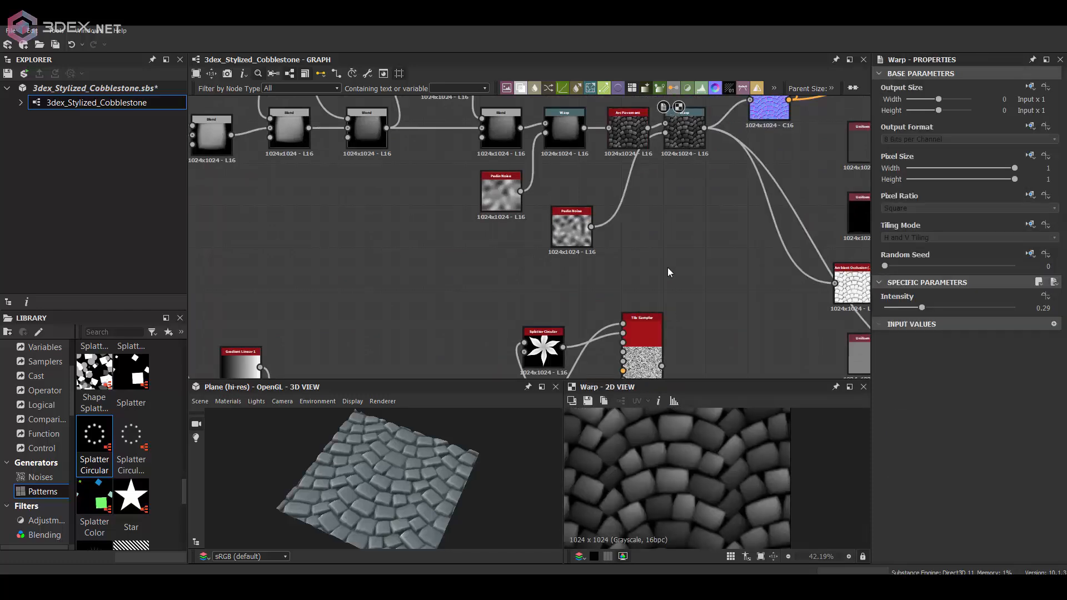
On the Tile Sampler, raise Mask Map Threshold to about 0.94 with Mask Map Invert on
click(656, 269)
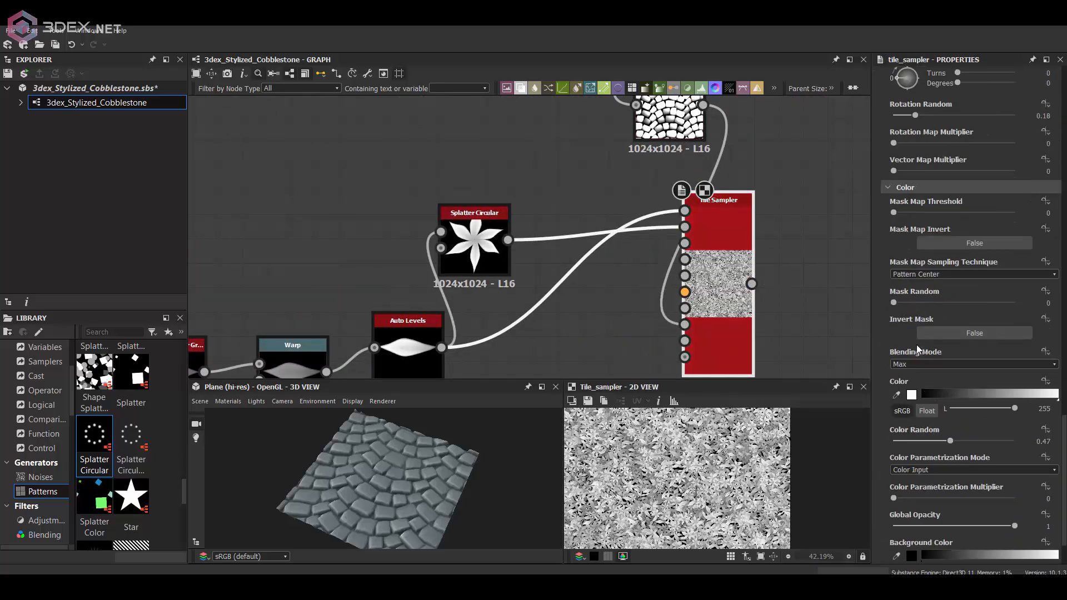
drag(894, 213, 1007, 213)
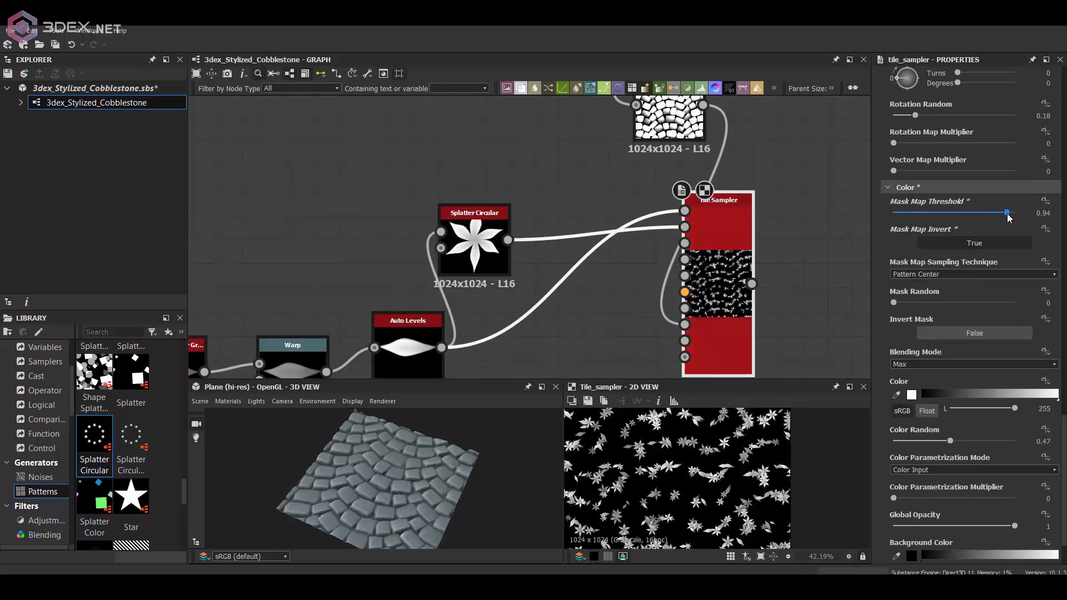
drag(1008, 213, 966, 214)
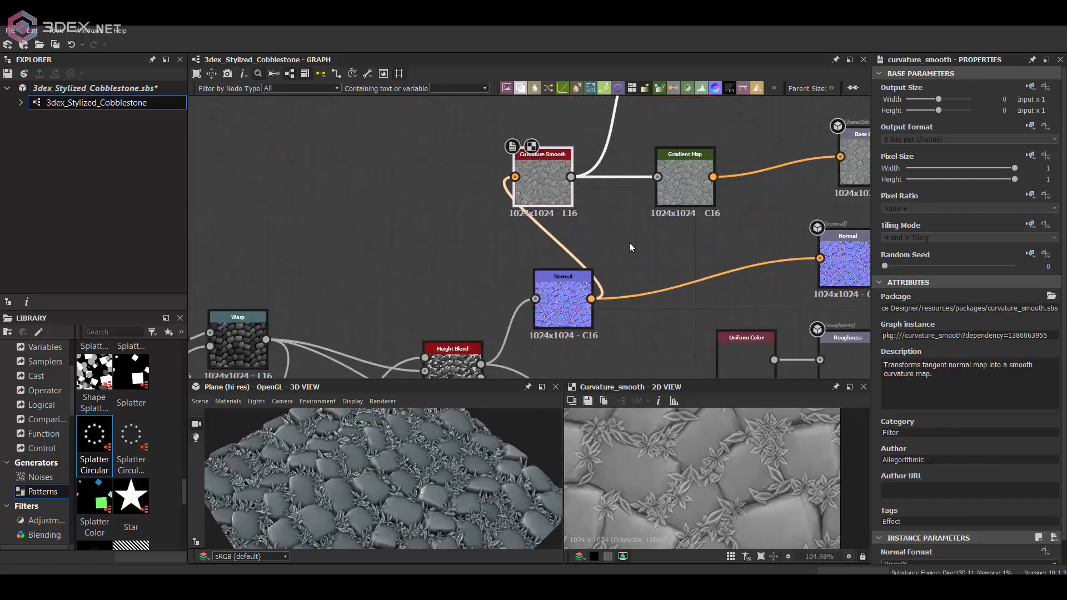
Duplicate a Gradient Map to tint the plants olive-green via Curvature Smooth
key(ctrl+d)
text(g)
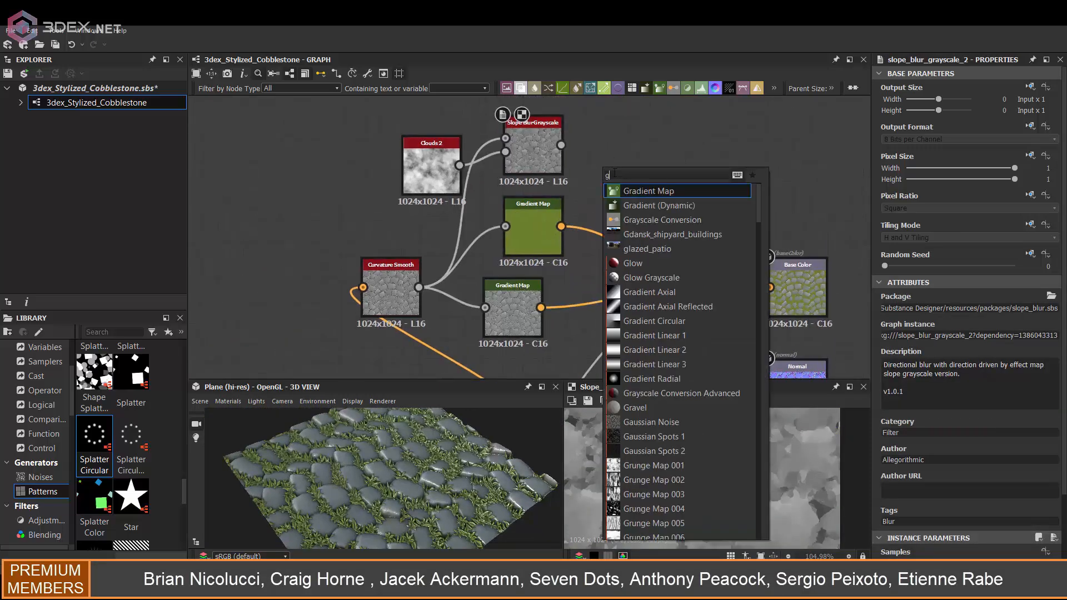
Add a purple-teal Gradient Map after Slope Blur Grayscale and blend it in Multiply mode
click(647, 190)
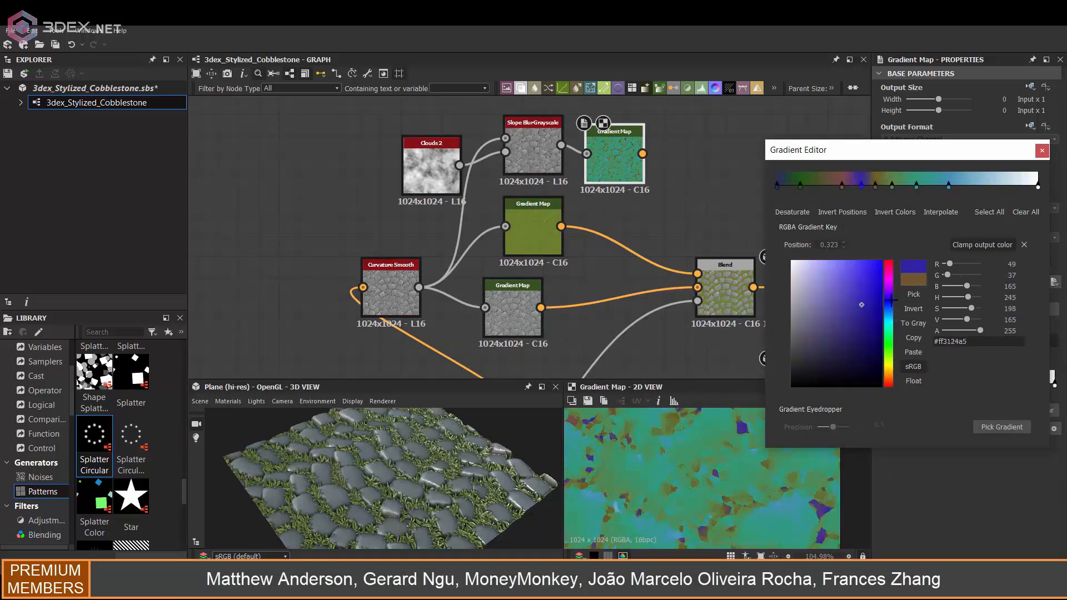
click(1041, 150)
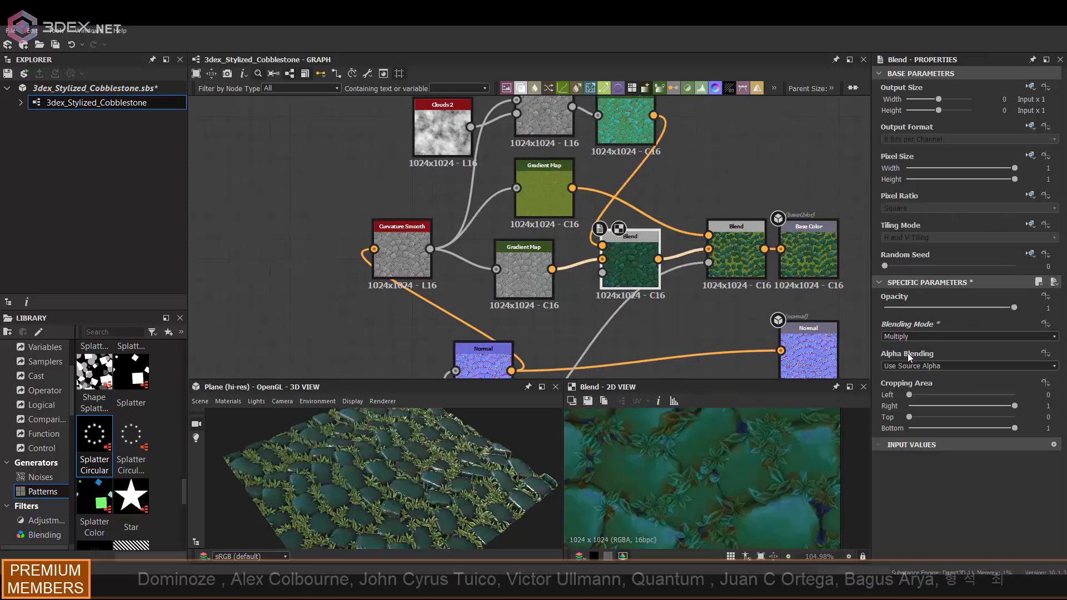
click(966, 335)
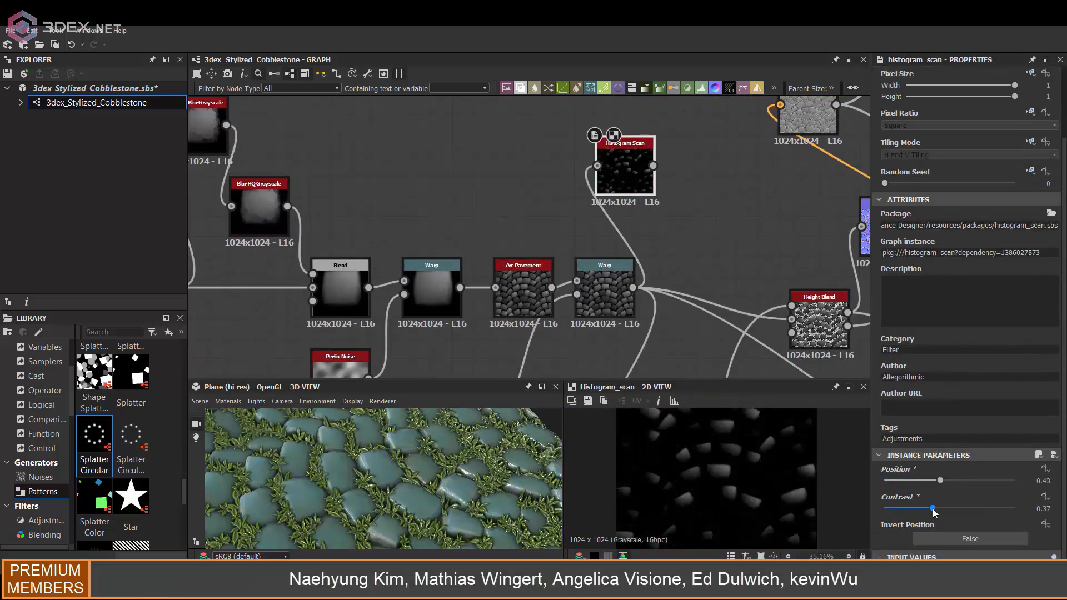
Adjust Histogram Scan to Position about 0.79 and Contrast about 0.71 for the stone mask
drag(937, 480, 985, 480)
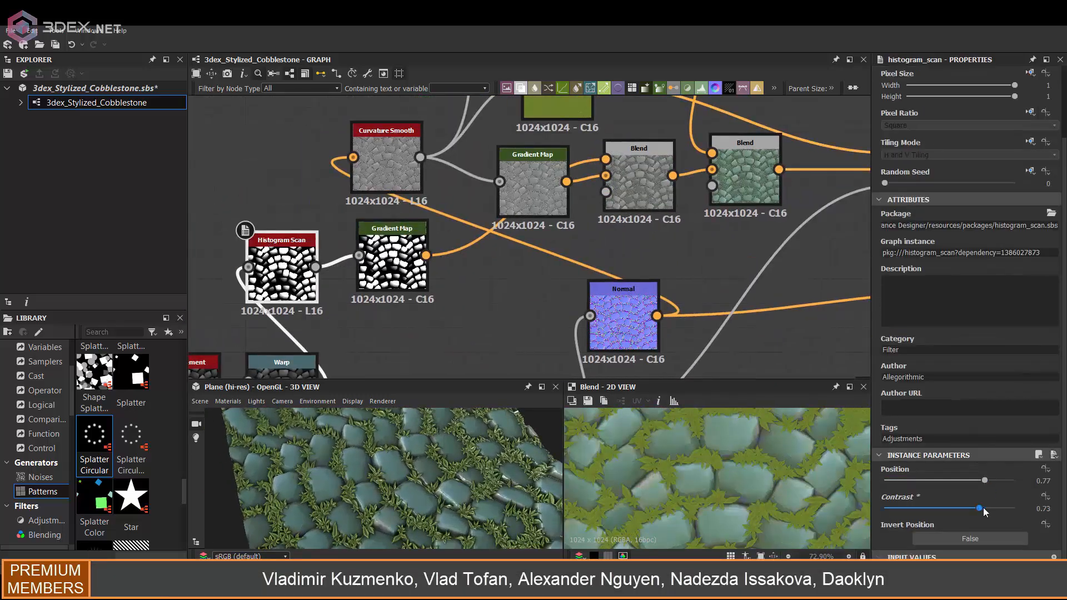
drag(986, 479, 997, 479)
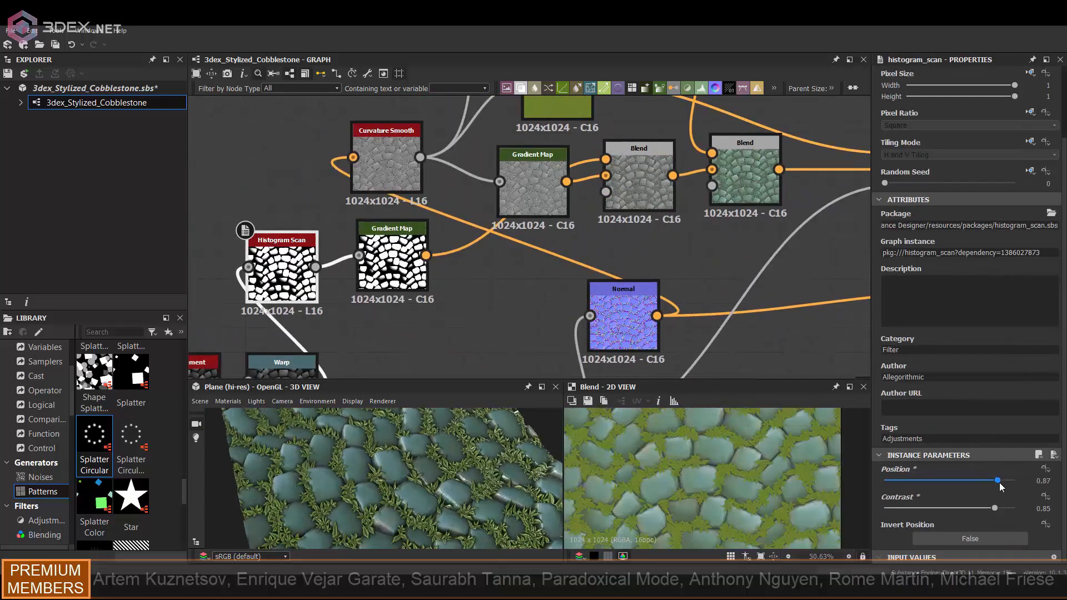
drag(993, 508, 978, 507)
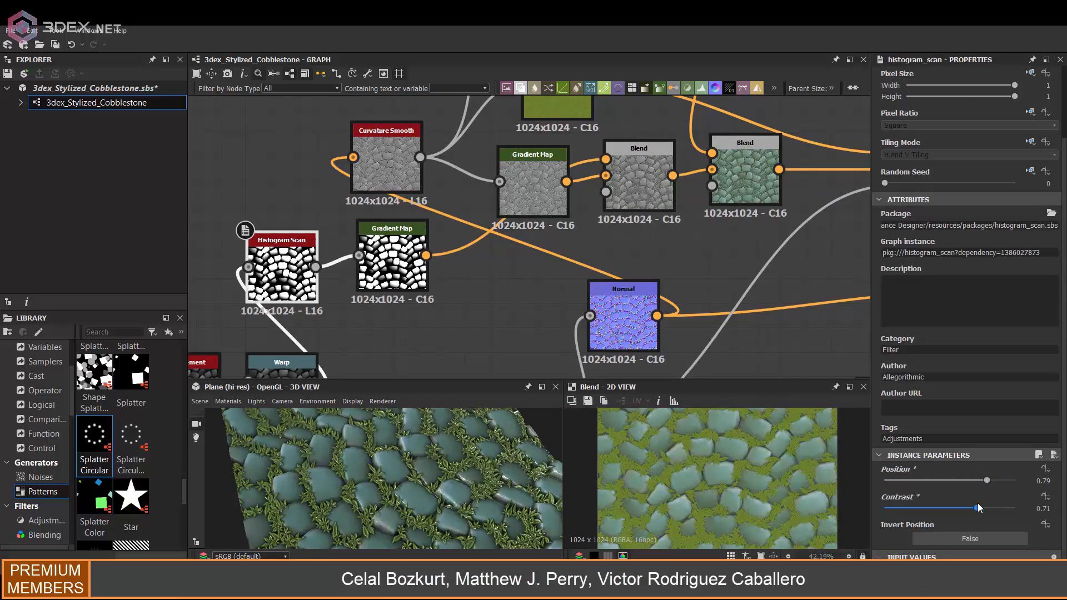
click(638, 167)
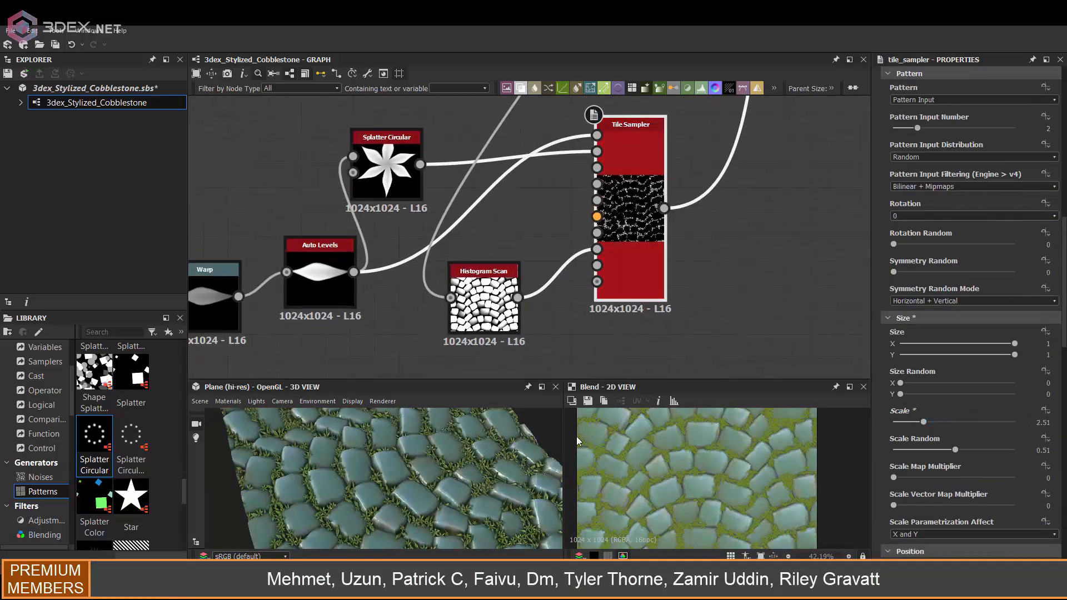
Raise the Tile Sampler Scale to 3.79 and preview the Base Color output
scroll(down, 3)
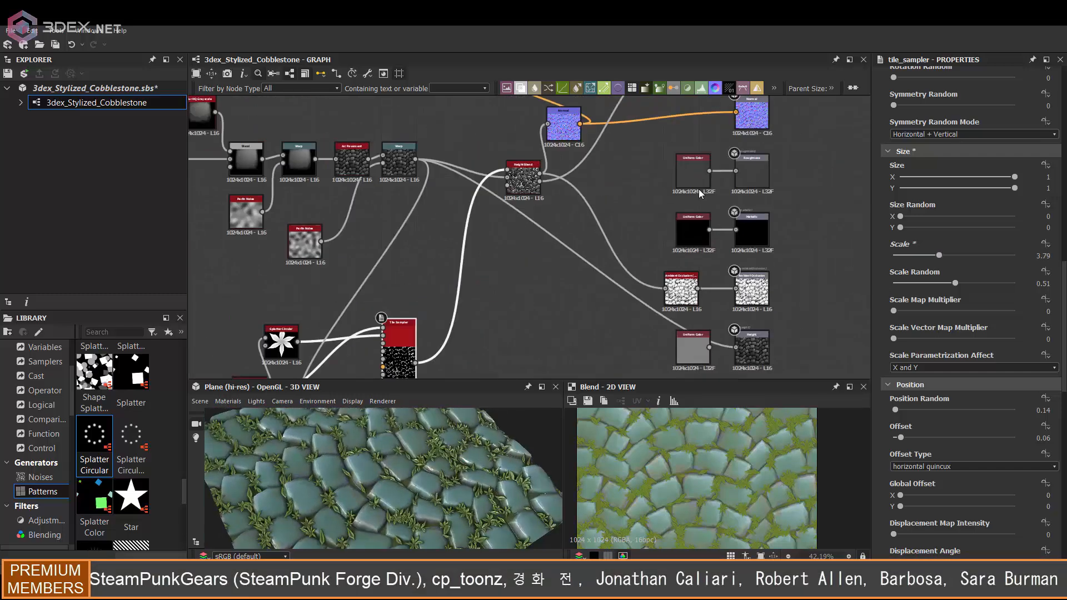
click(690, 171)
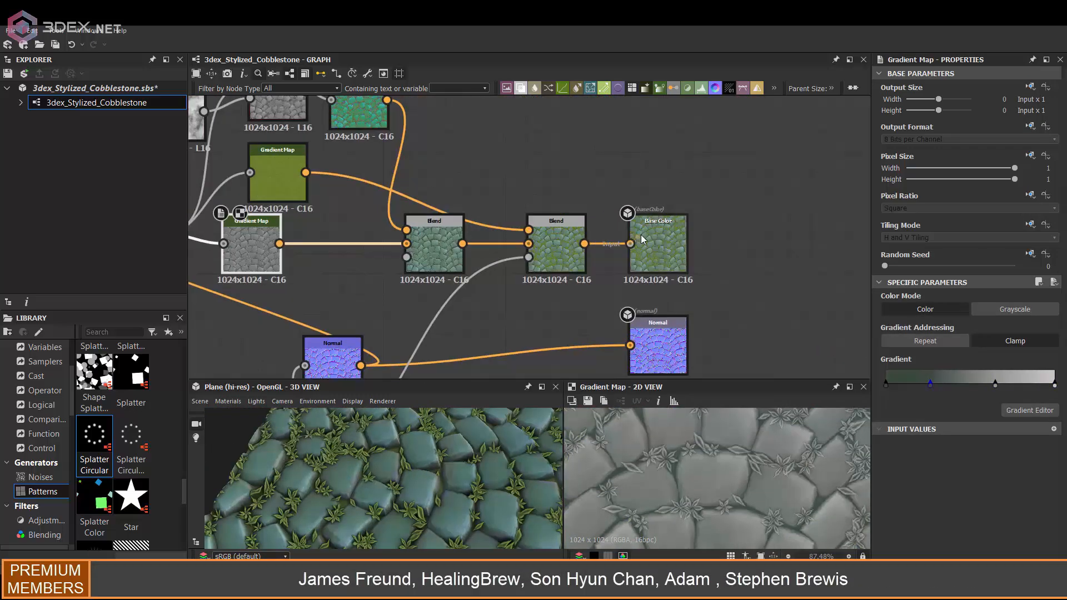
click(657, 244)
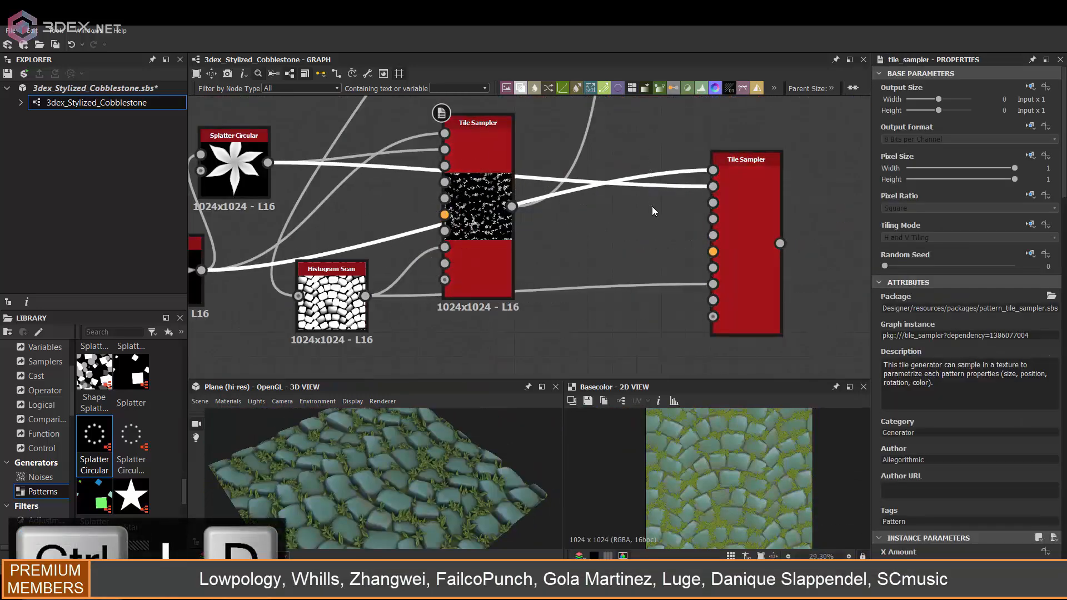
Review the duplicated Tile Sampler and prepare it for sparse small flowers
click(745, 159)
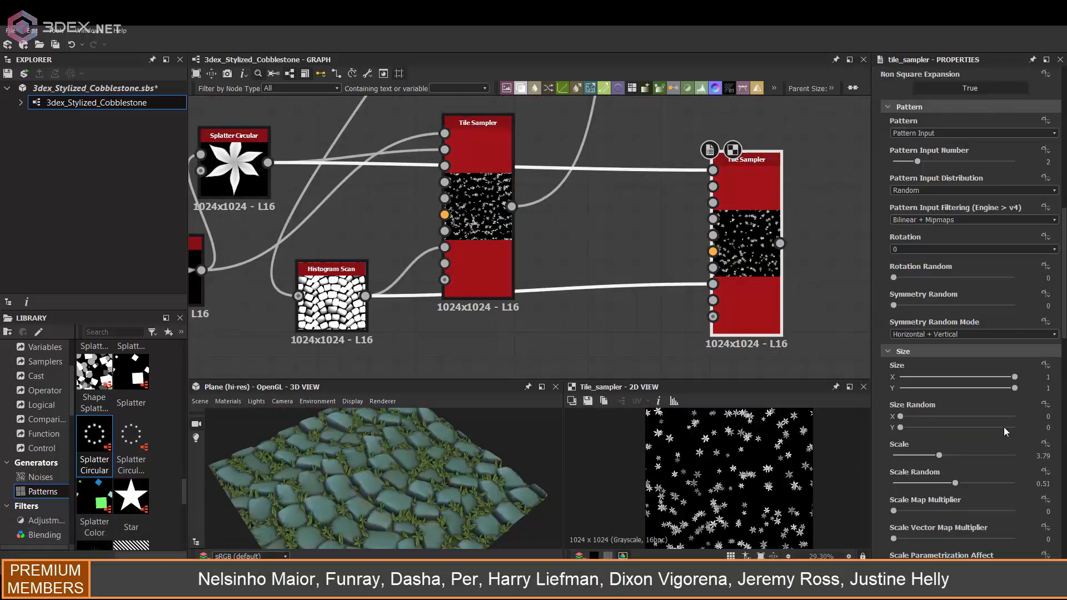
scroll(down, 3)
text(h)
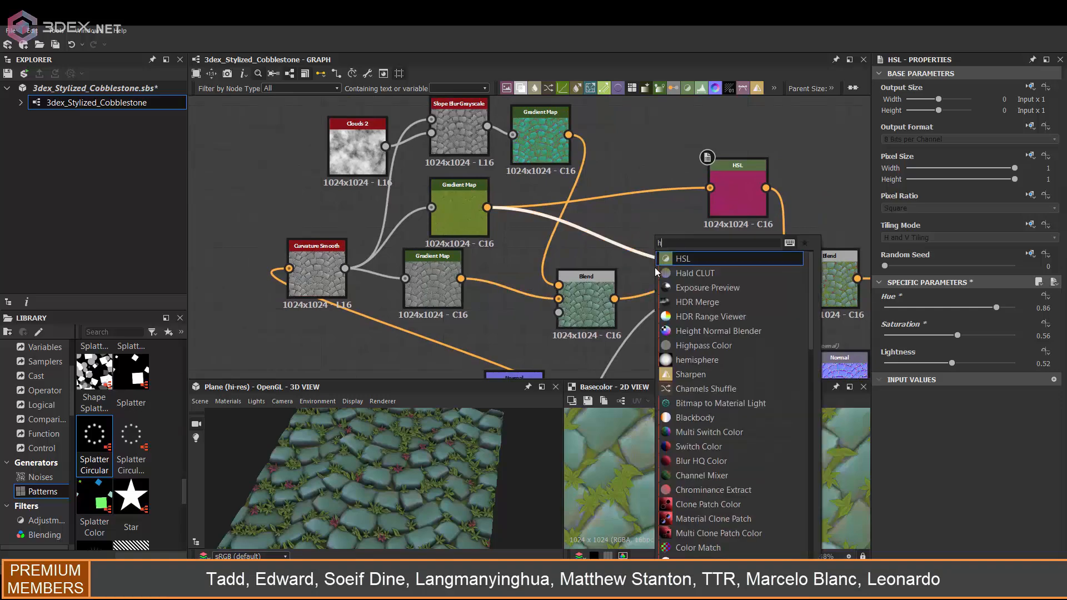
Add an HSL node tinting the large plants purple at hue 0.78 with adjusted lightness
click(682, 258)
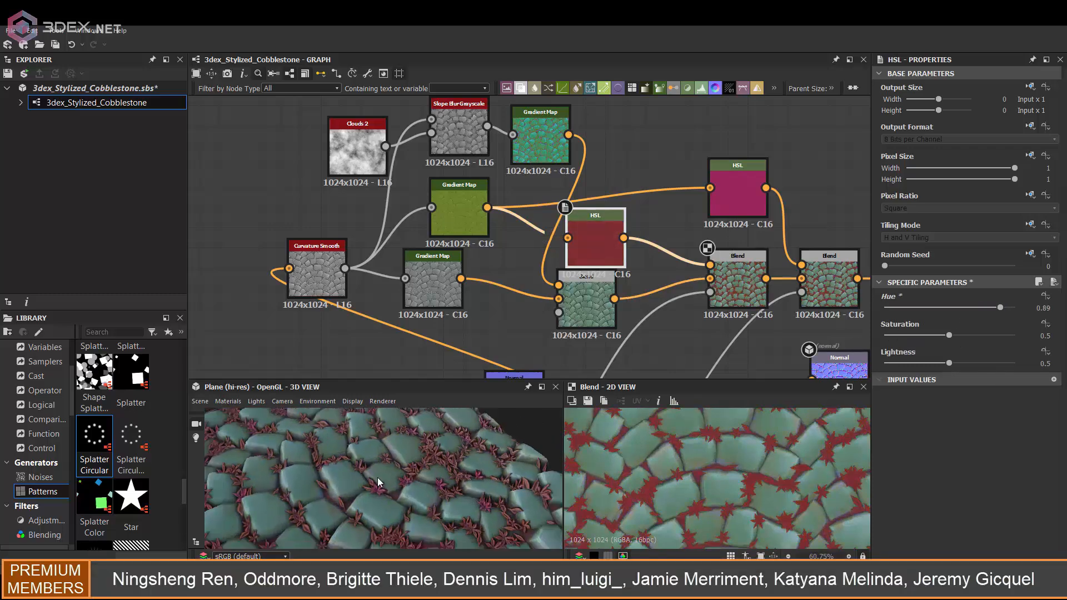
drag(997, 308, 986, 308)
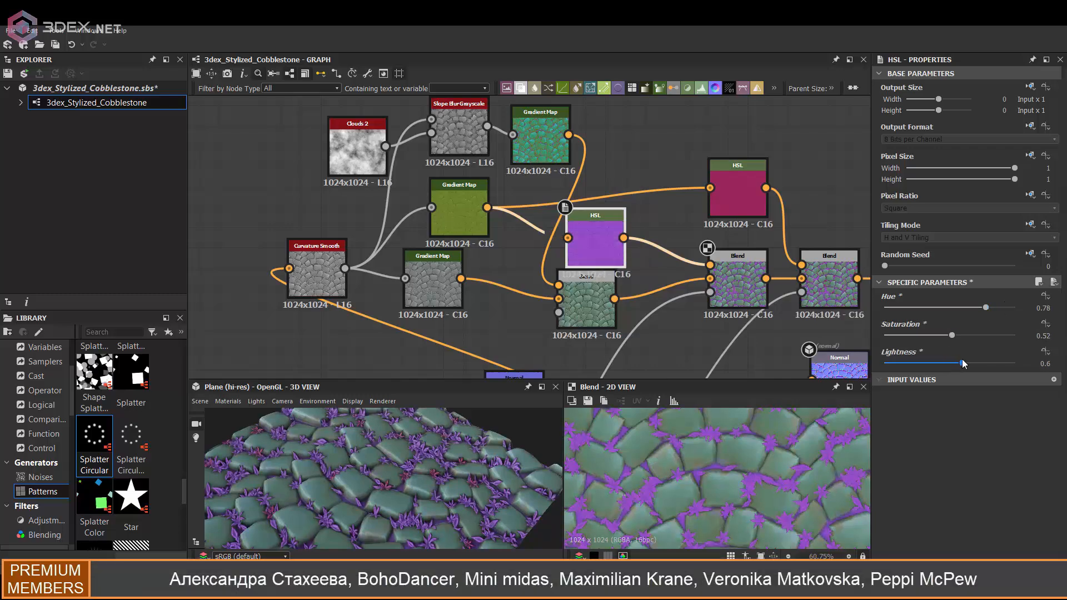
drag(963, 363, 959, 363)
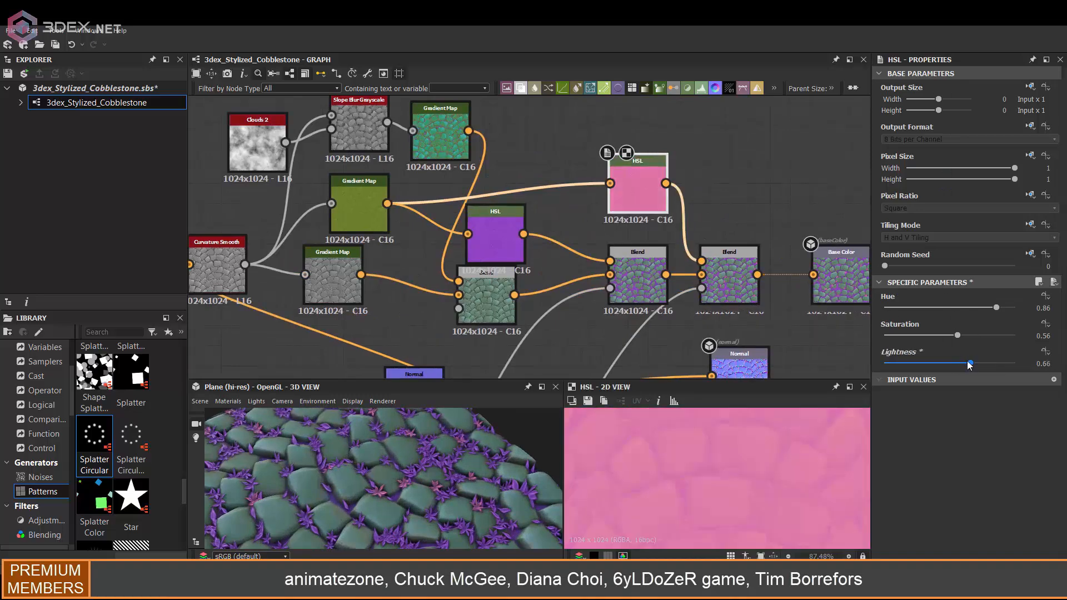
Shift the small flowers' HSL toward red at hue 0.91 and tweak their scatter size
drag(966, 306, 985, 307)
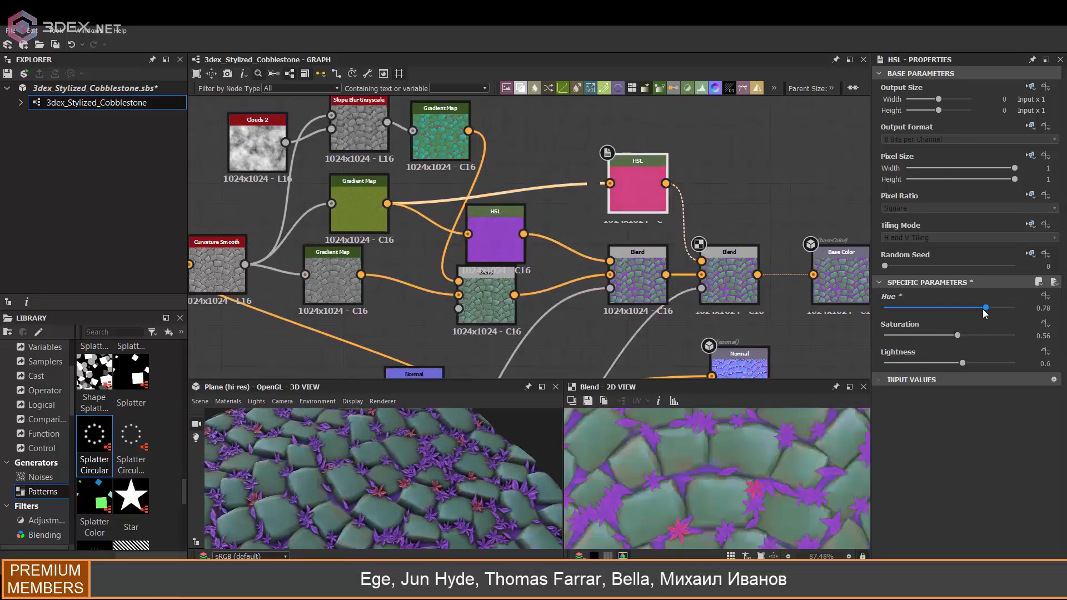
drag(987, 307, 1007, 307)
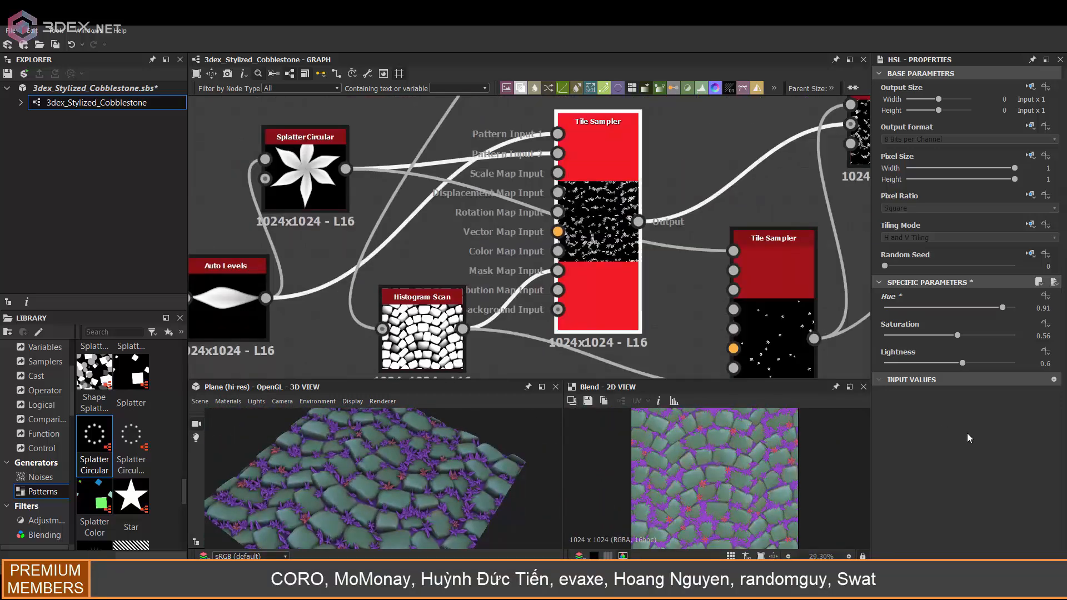
click(597, 121)
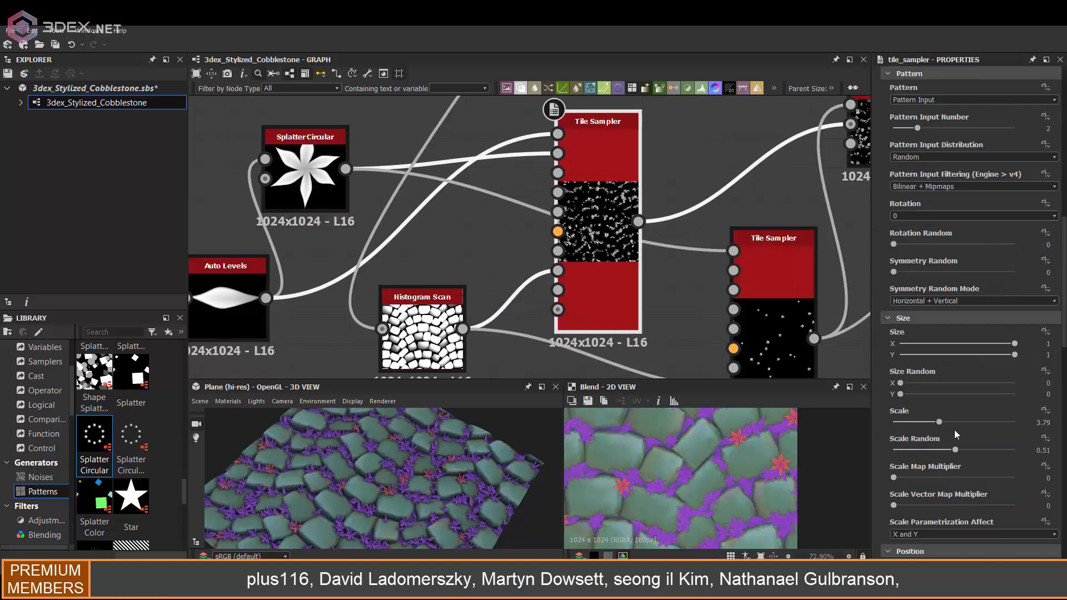
drag(938, 423, 956, 422)
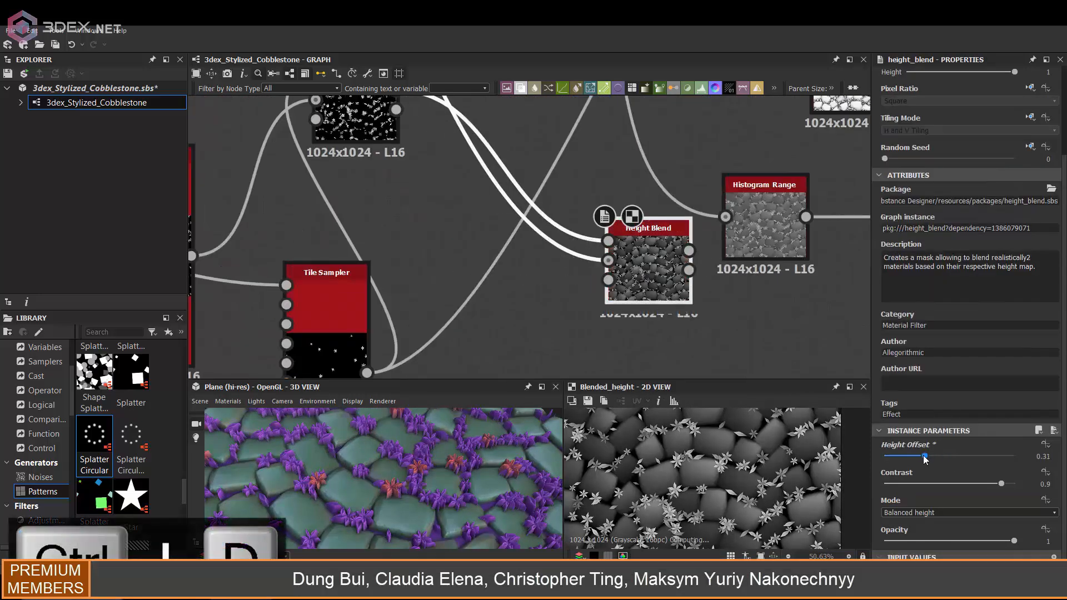
Set Height Blend offset to 0.31 and the grayscale Blend opacity to 0.48 in Min (Darken)
drag(924, 456, 904, 457)
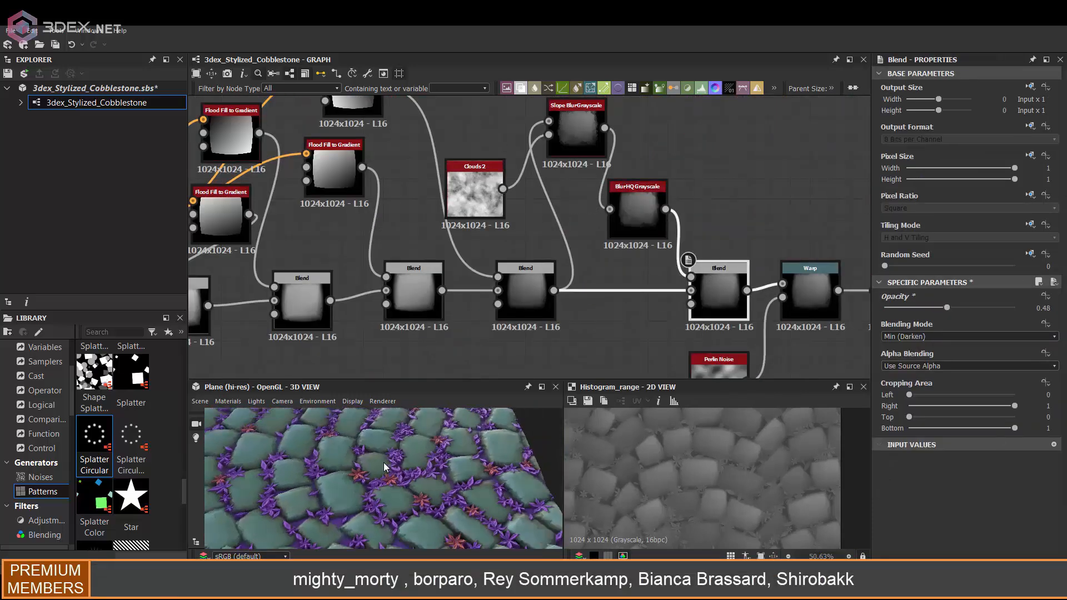
drag(959, 307, 911, 307)
text(le)
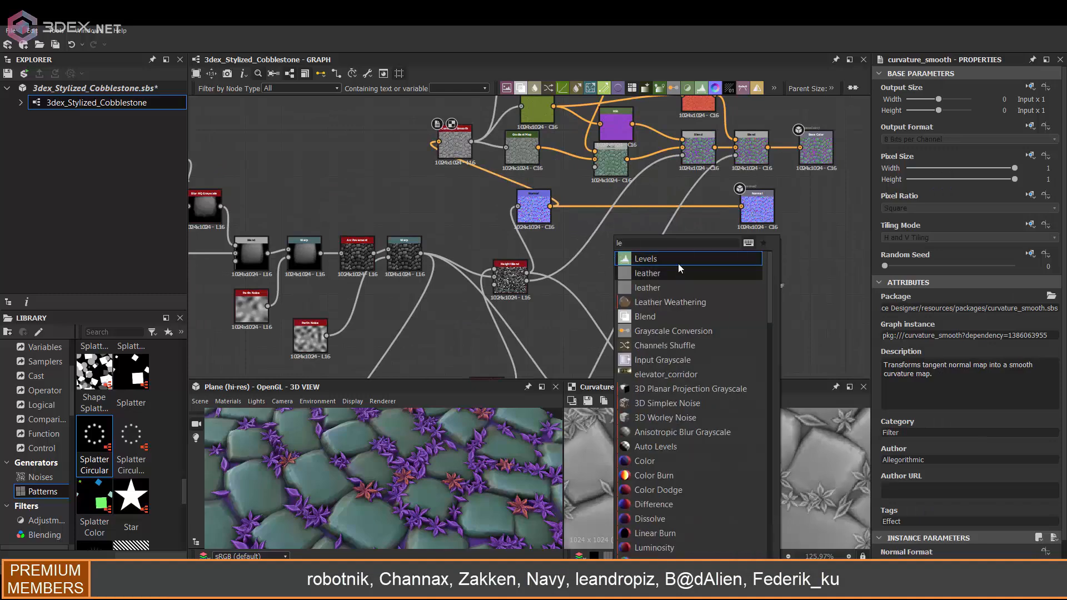
Add a Levels node after Height Blend to drive the Roughness output
click(645, 258)
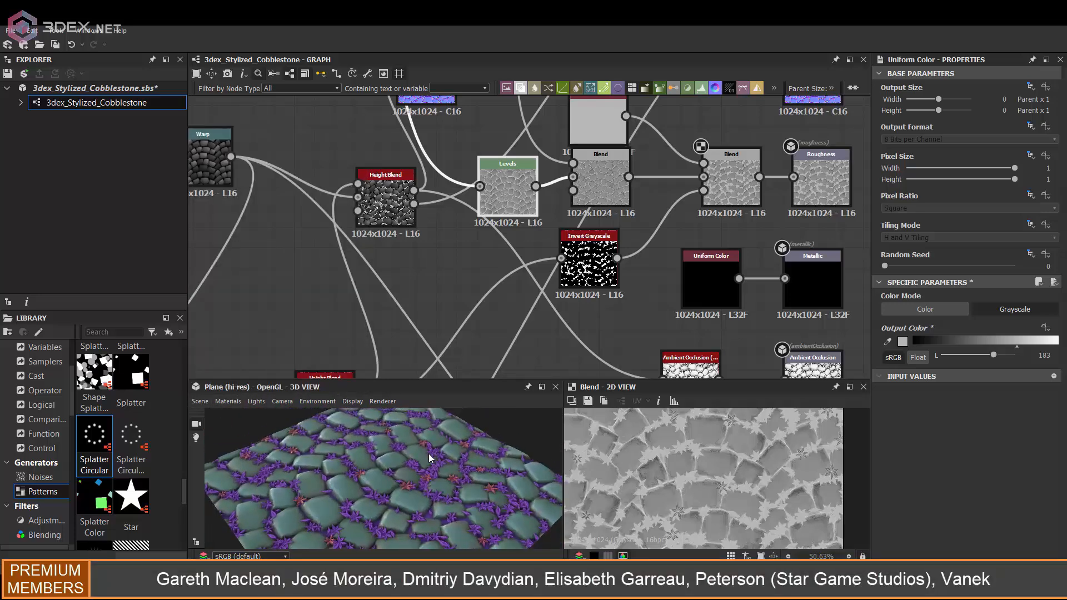
Set Arc Pavement's Pattern Minimum Amount to 3, experimenting with the arcs amount
click(595, 175)
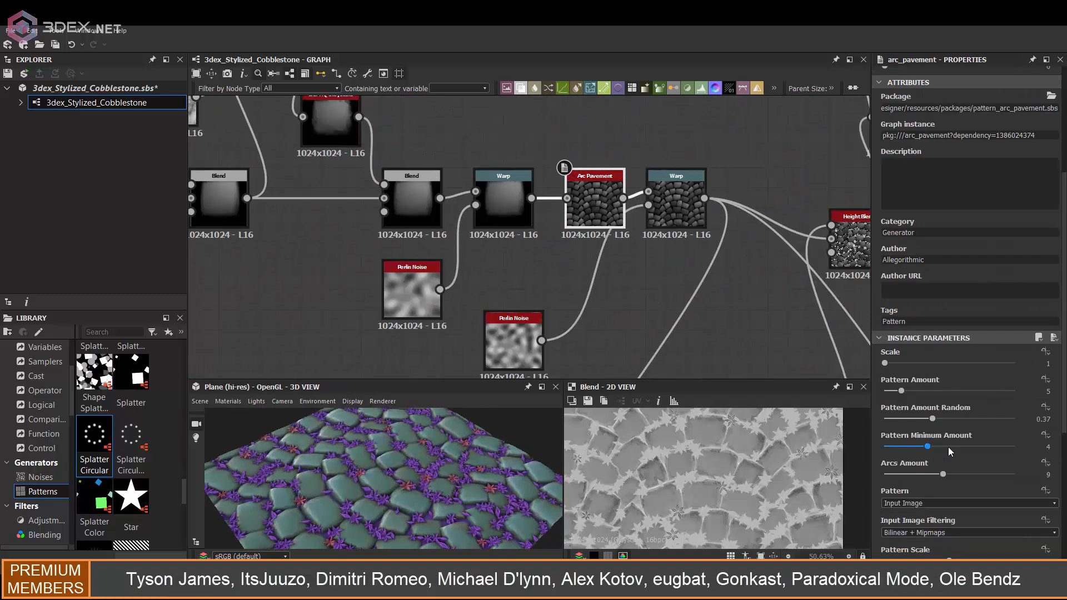
drag(926, 446, 909, 446)
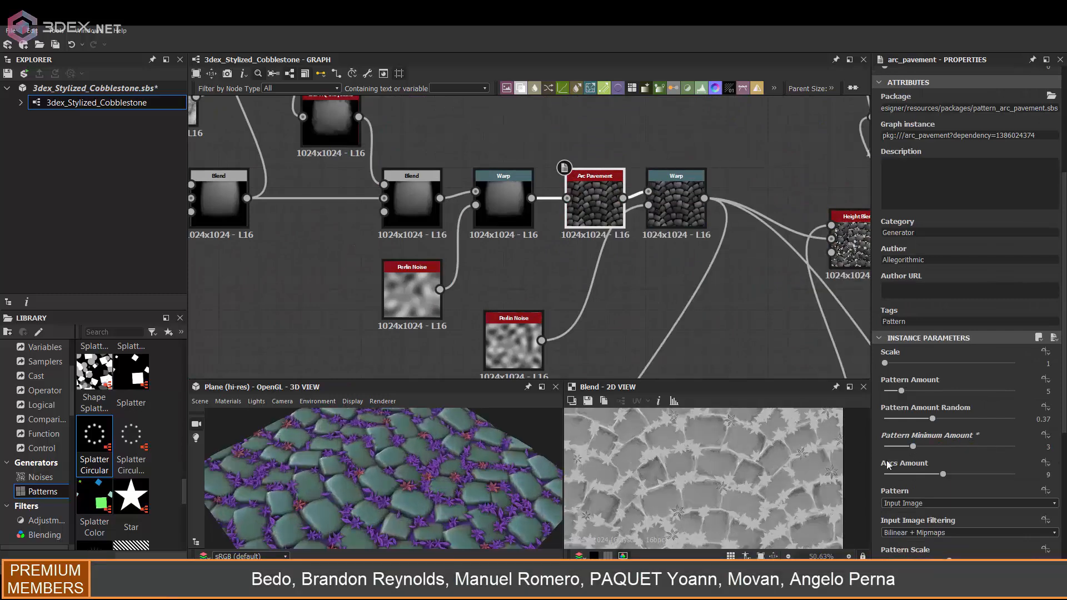
drag(919, 392, 884, 393)
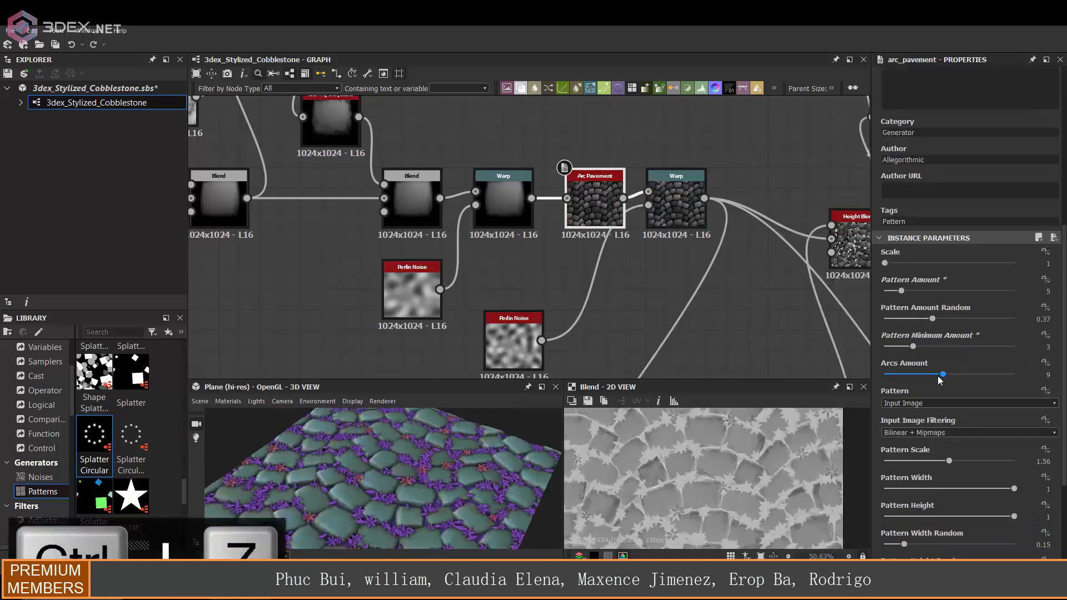
drag(943, 374, 959, 374)
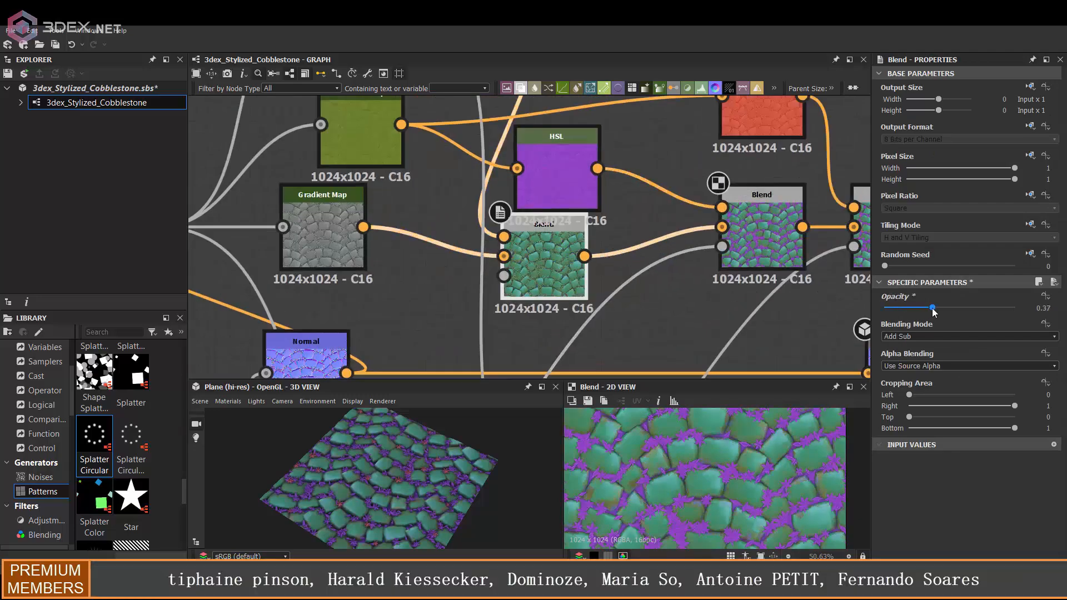
Lower the Add Sub colour Blend's opacity from 0.37 to 0.16
drag(934, 308, 907, 308)
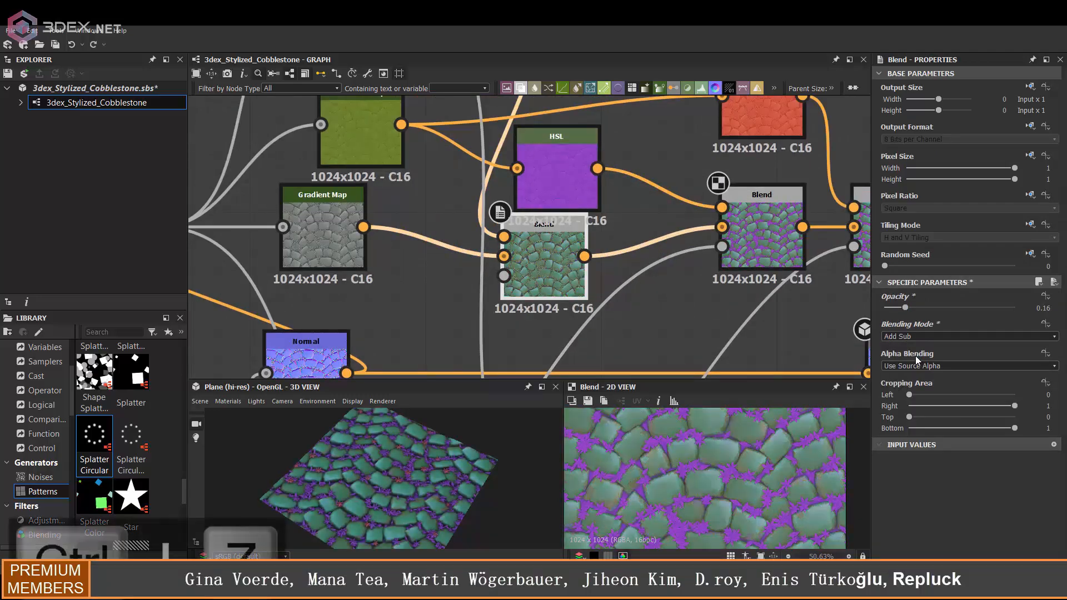